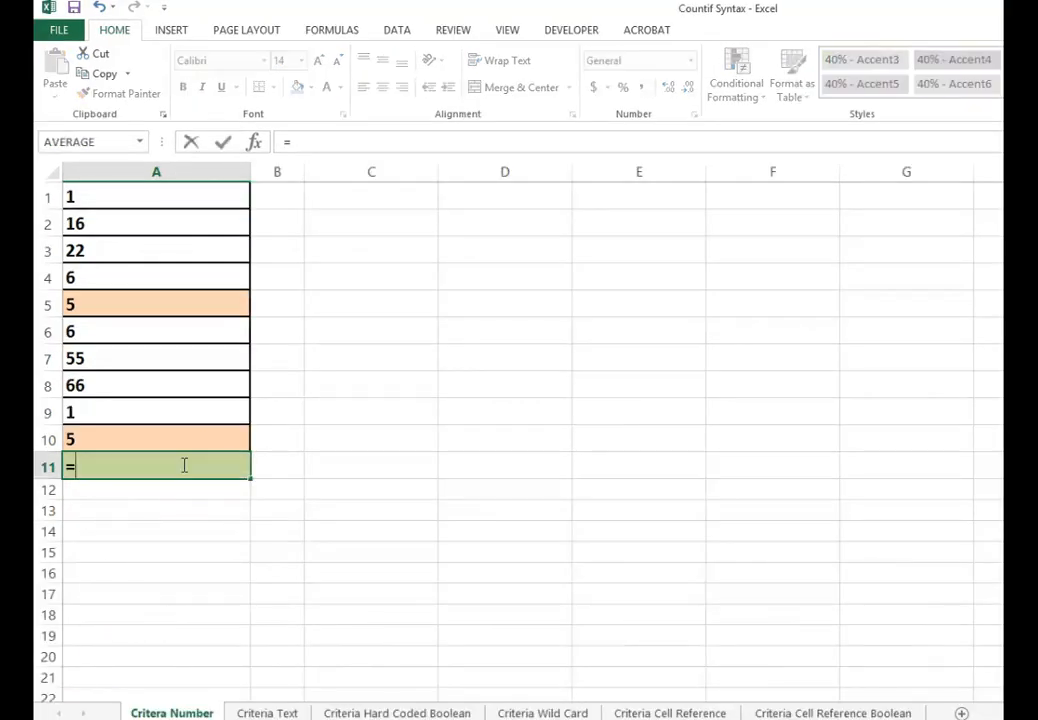
# - Enter =COUNTIF(A1:A10,5) in A11 to count the two cells equal to 5
pyautogui.write('count')
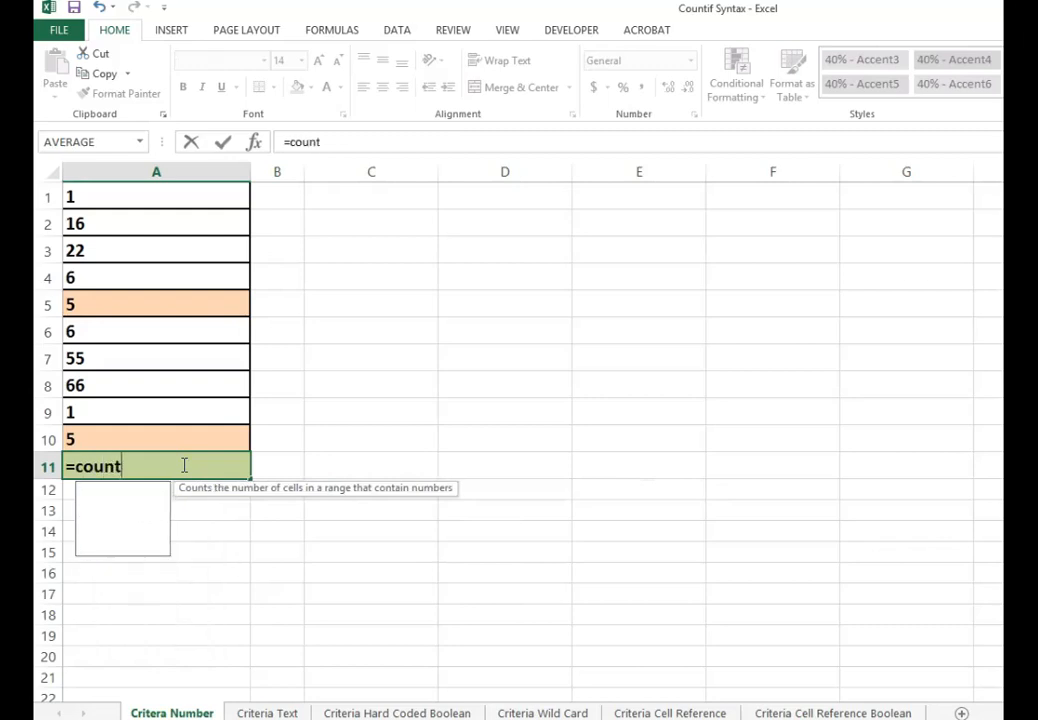
pyautogui.write('if(')
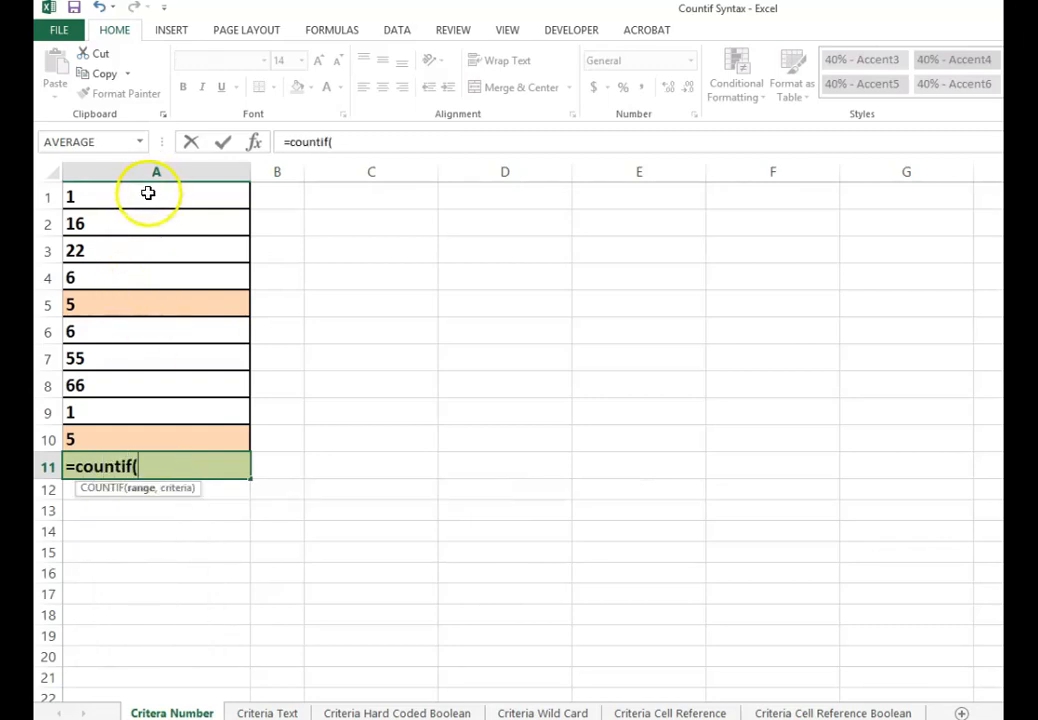
pyautogui.moveTo(156, 196); pyautogui.dragTo(156, 439)
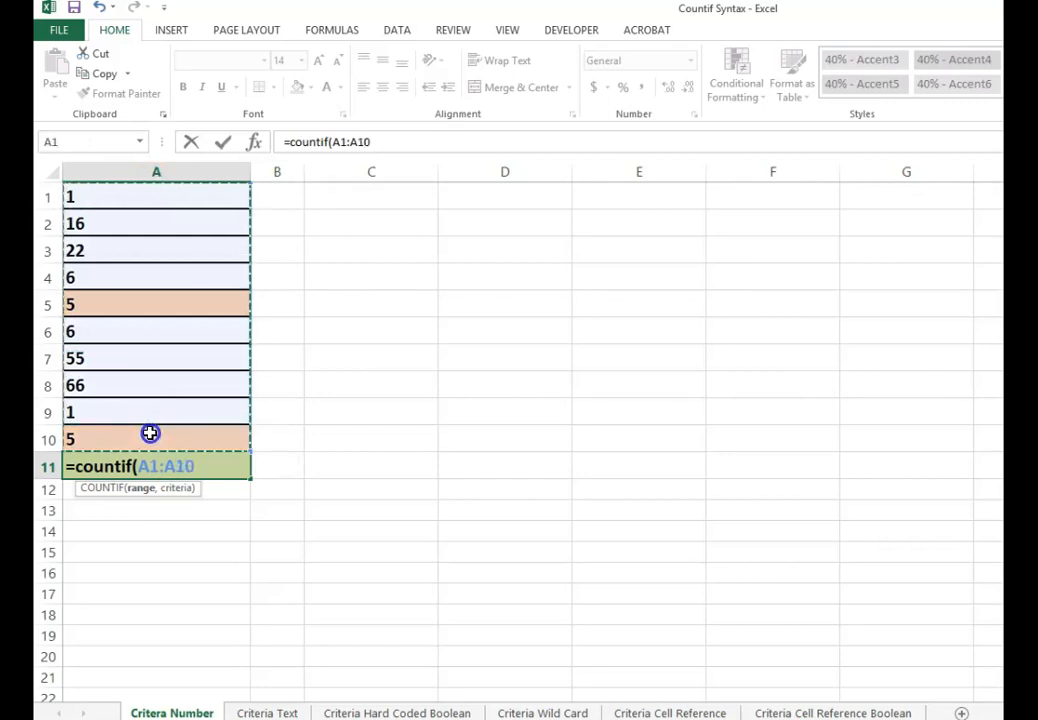
pyautogui.write(',')
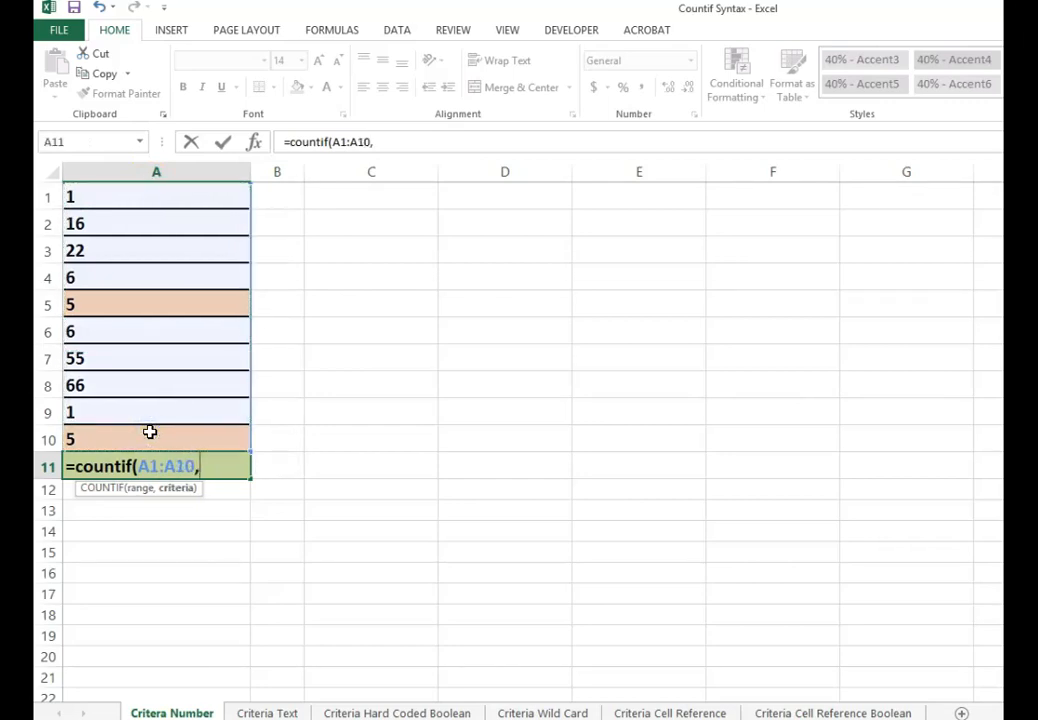
pyautogui.write('5)')
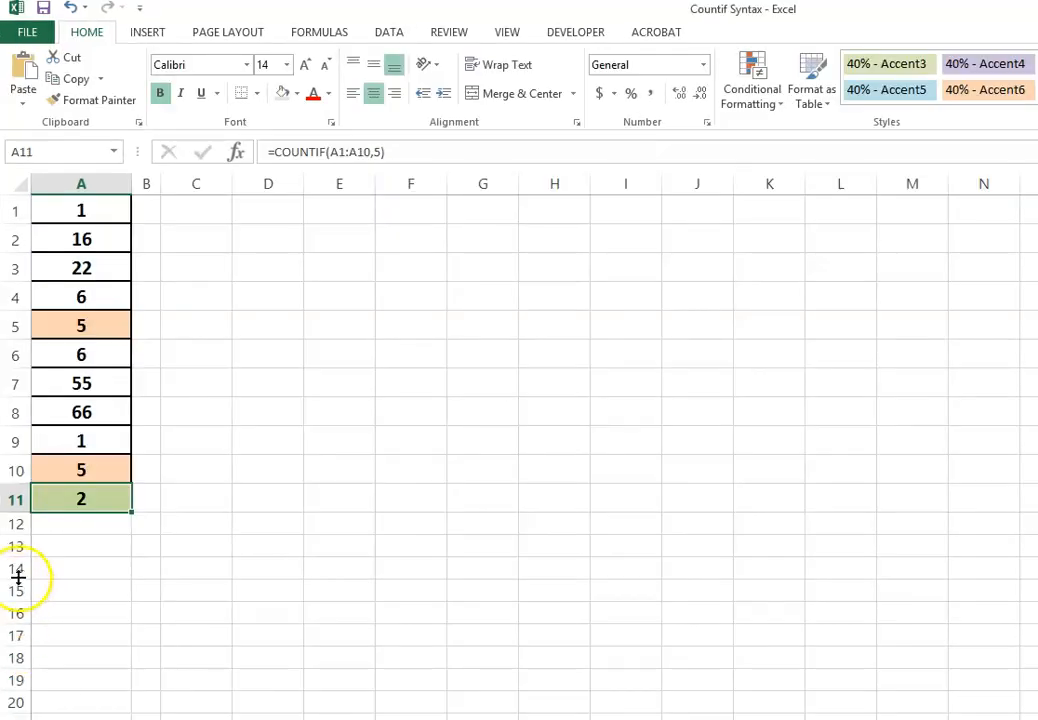
pyautogui.moveTo(81, 467)
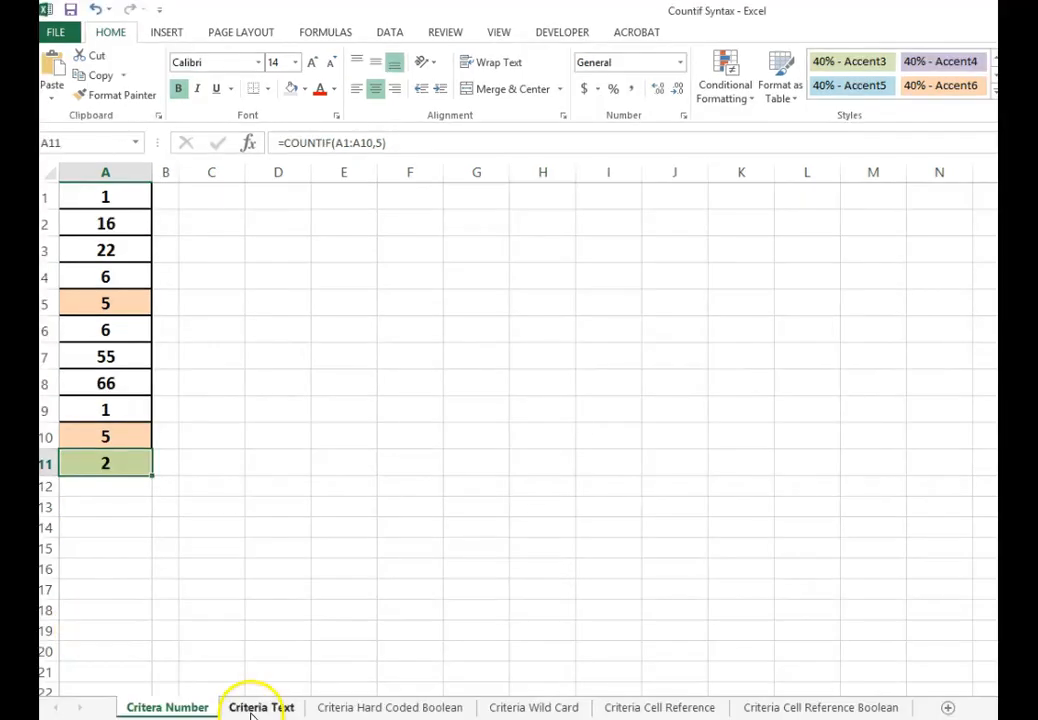
# - On the Criteria Text sheet, enter =COUNTIF(A1:A10,"USA") in A11, returning 5
pyautogui.click(256, 708)
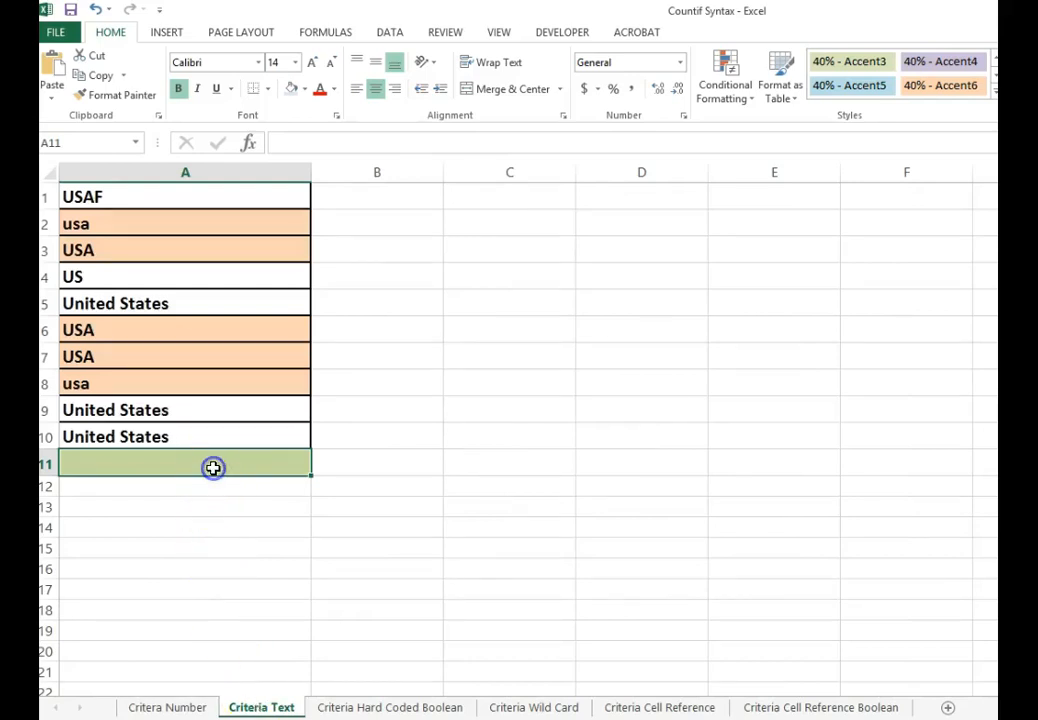
pyautogui.write('=co')
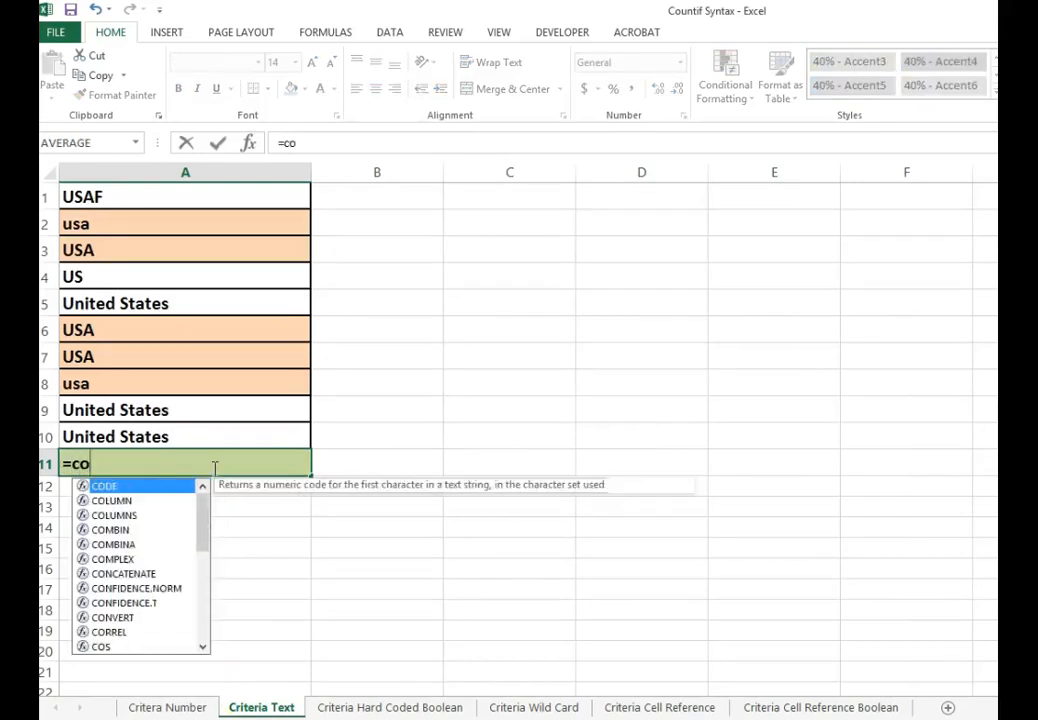
pyautogui.write('untif')
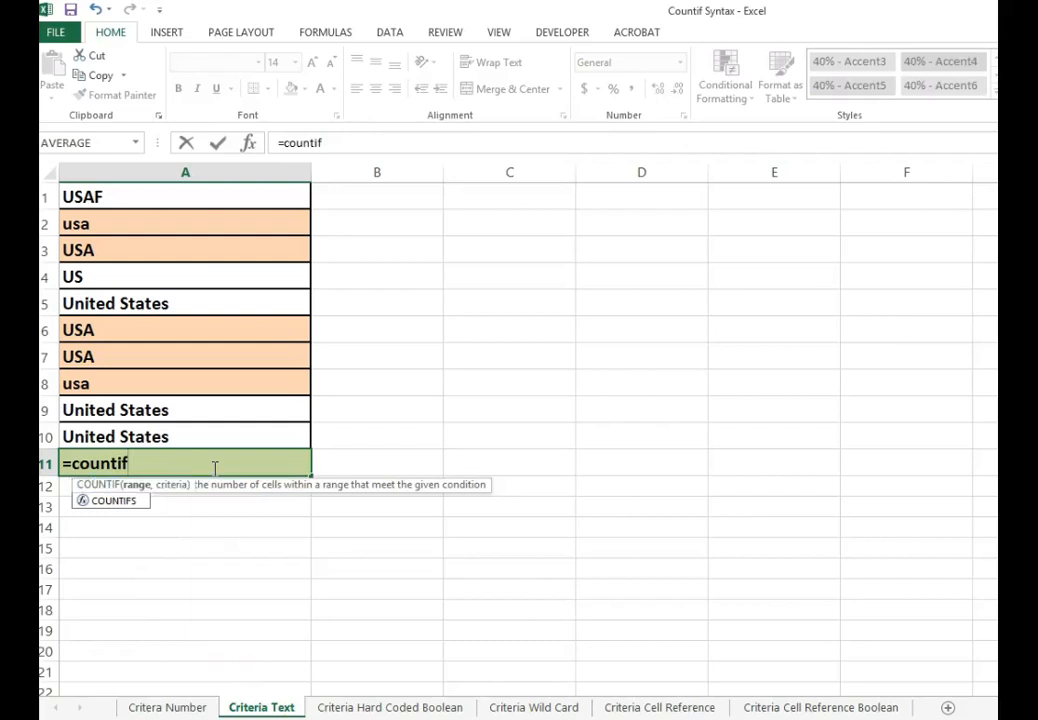
pyautogui.write('(A1:A10')
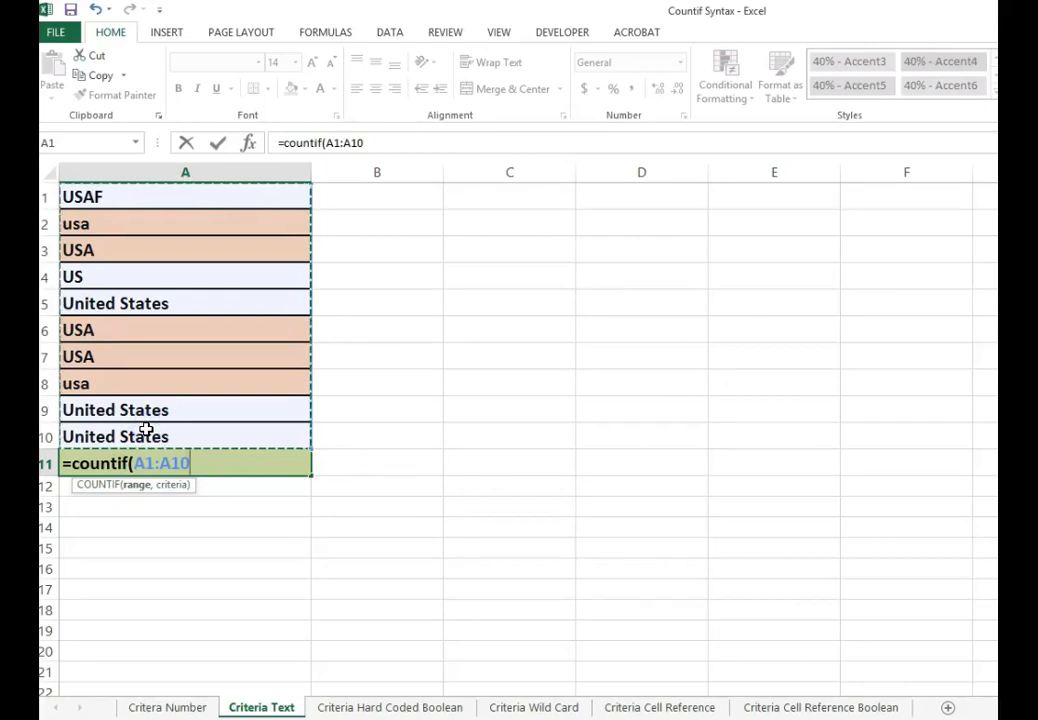
pyautogui.write(',"')
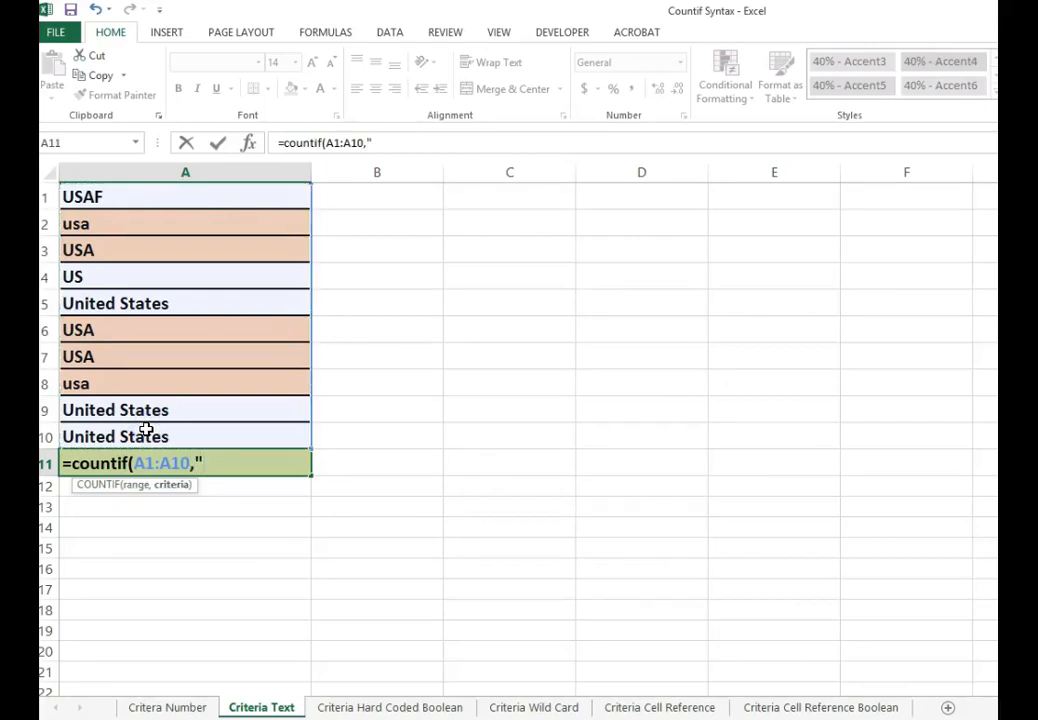
pyautogui.write('USA"')
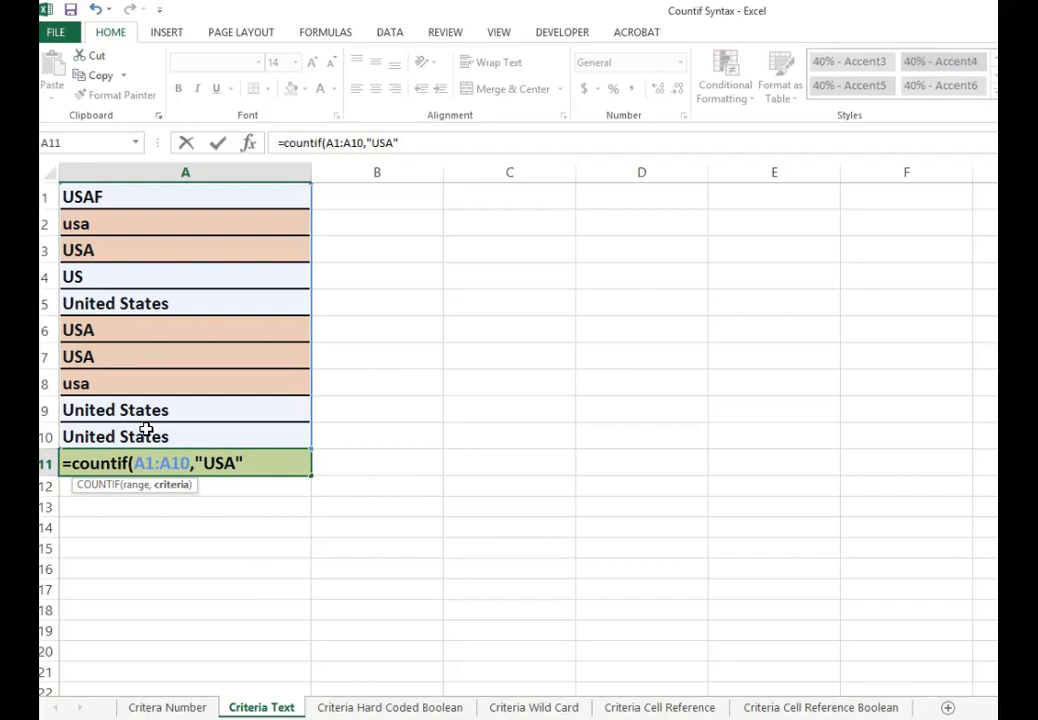
pyautogui.write(')')
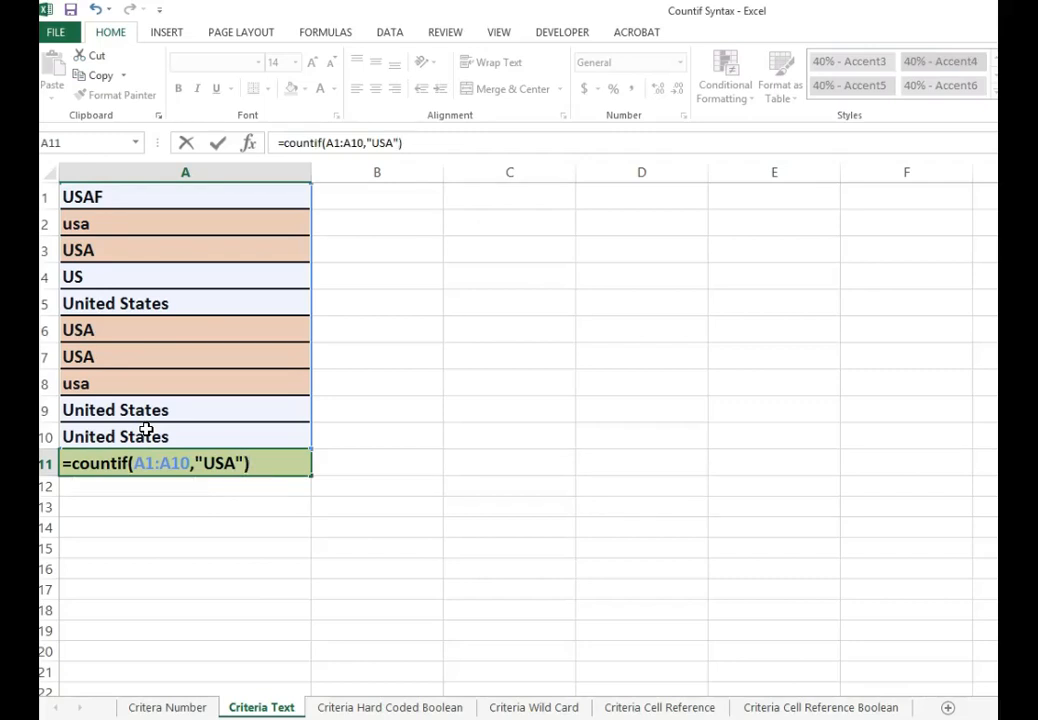
pyautogui.press('Enter')
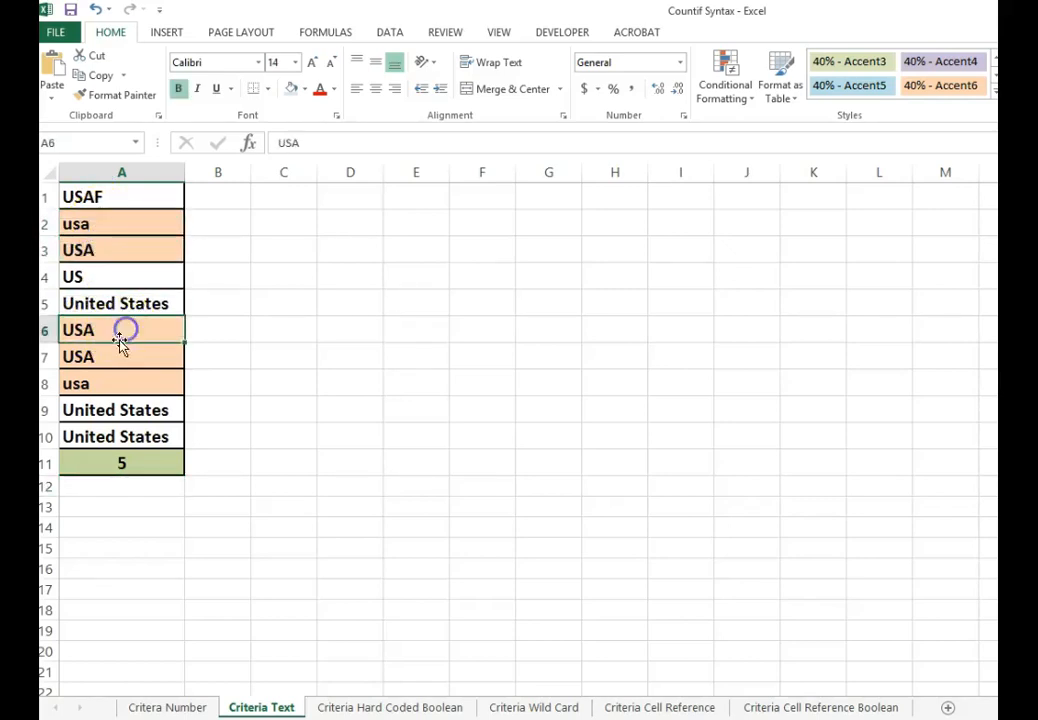
pyautogui.click(121, 383)
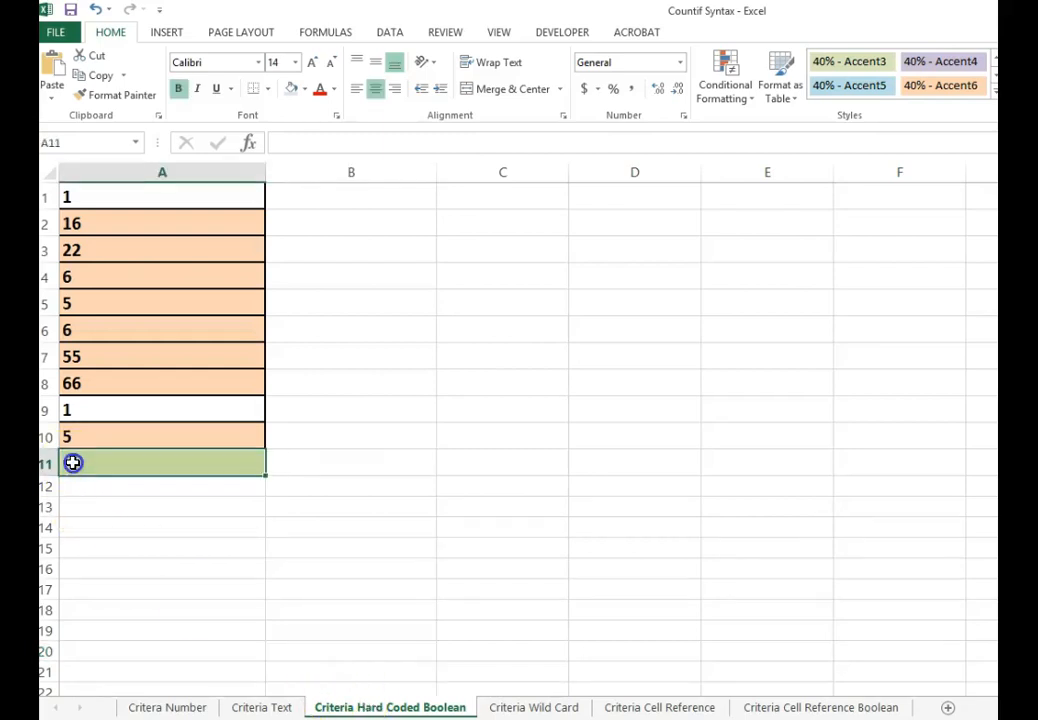
# - Enter =COUNTIF(A1:A10,">=5") in A11, counting 8 values of at least 5
pyautogui.write('=cou')
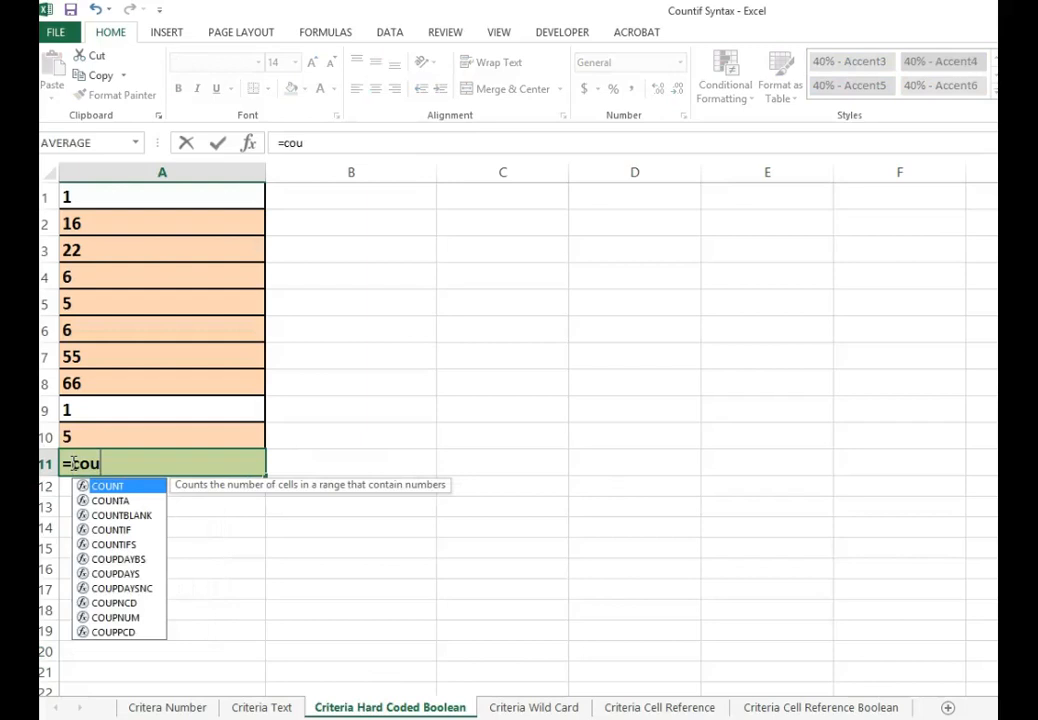
pyautogui.write('ntif(')
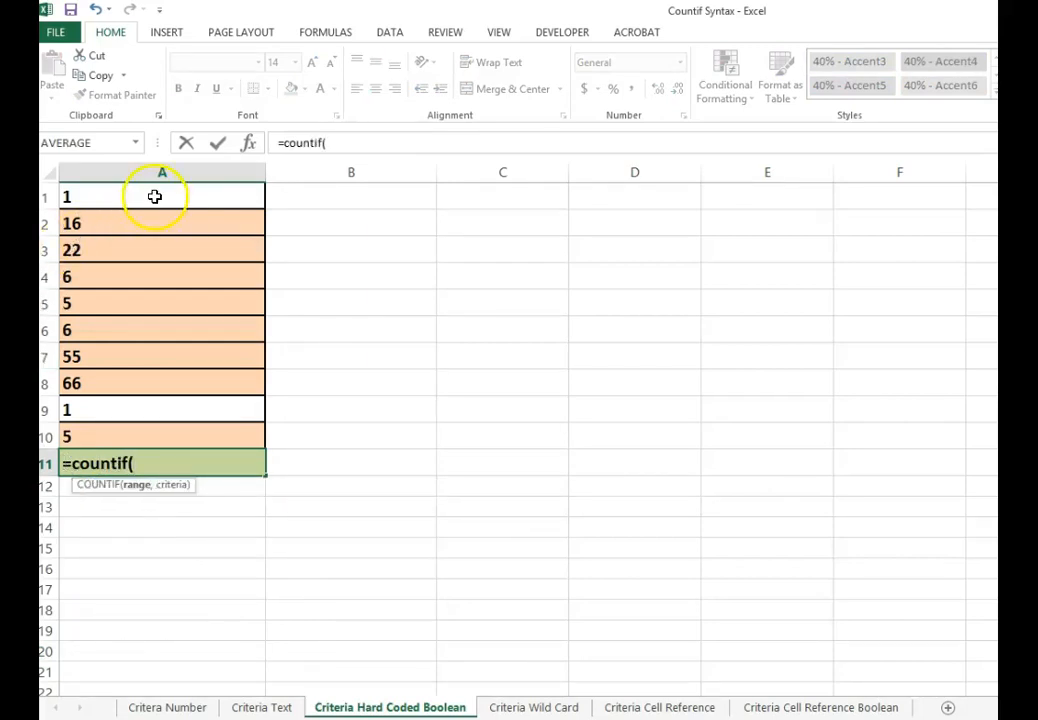
pyautogui.moveTo(161, 196); pyautogui.dragTo(150, 436)
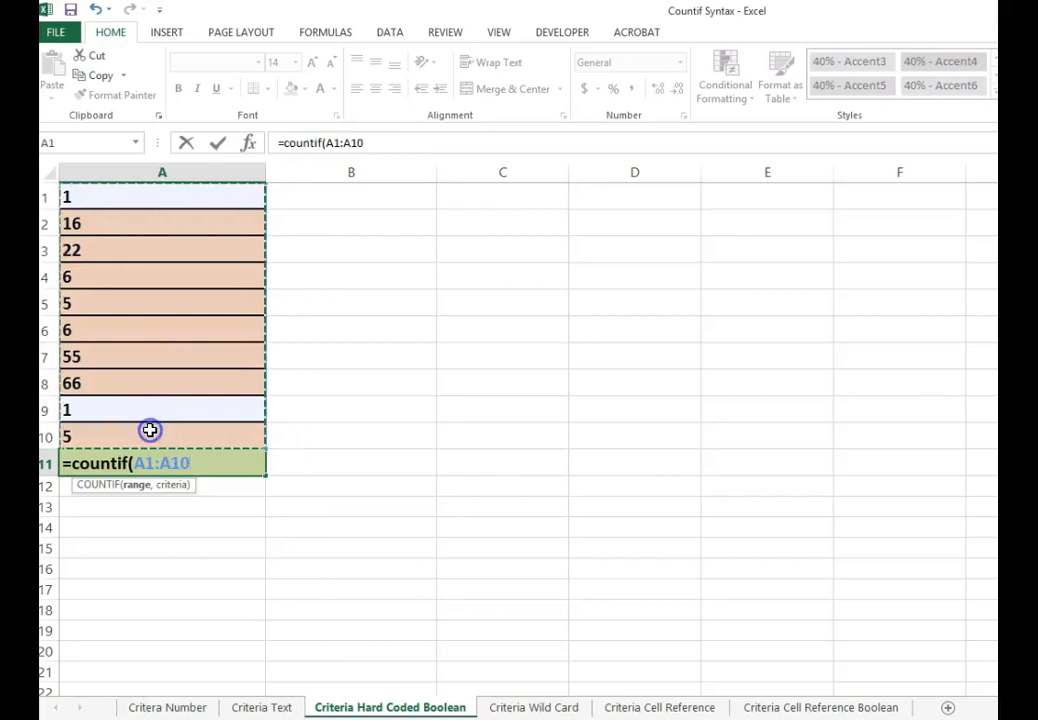
pyautogui.write(',')
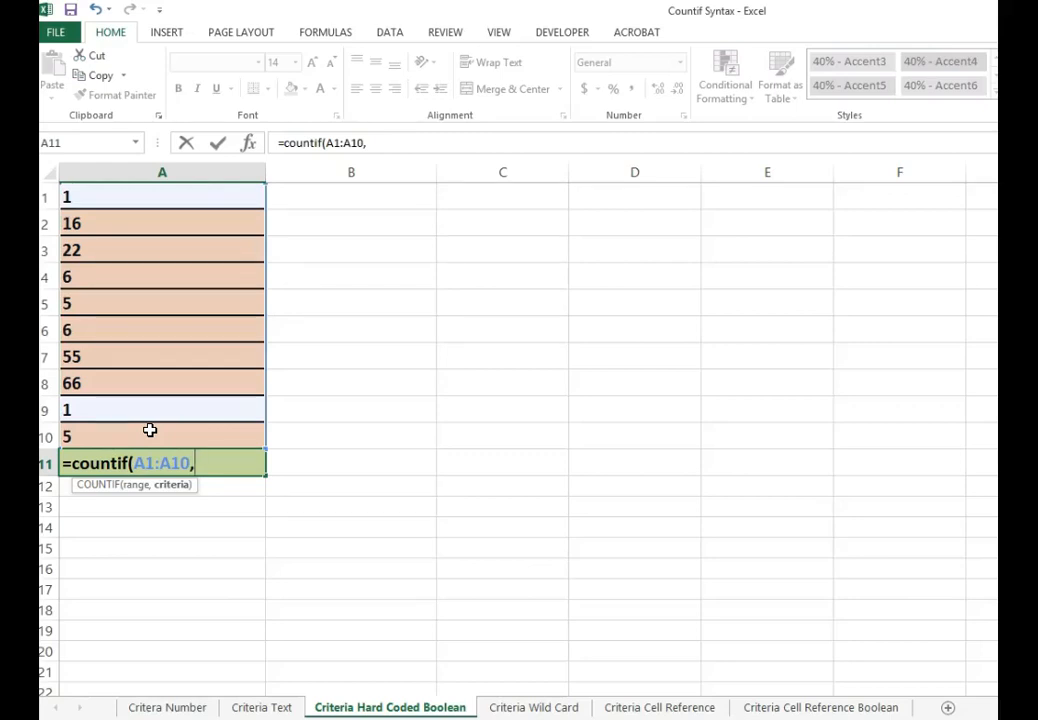
pyautogui.write('"')
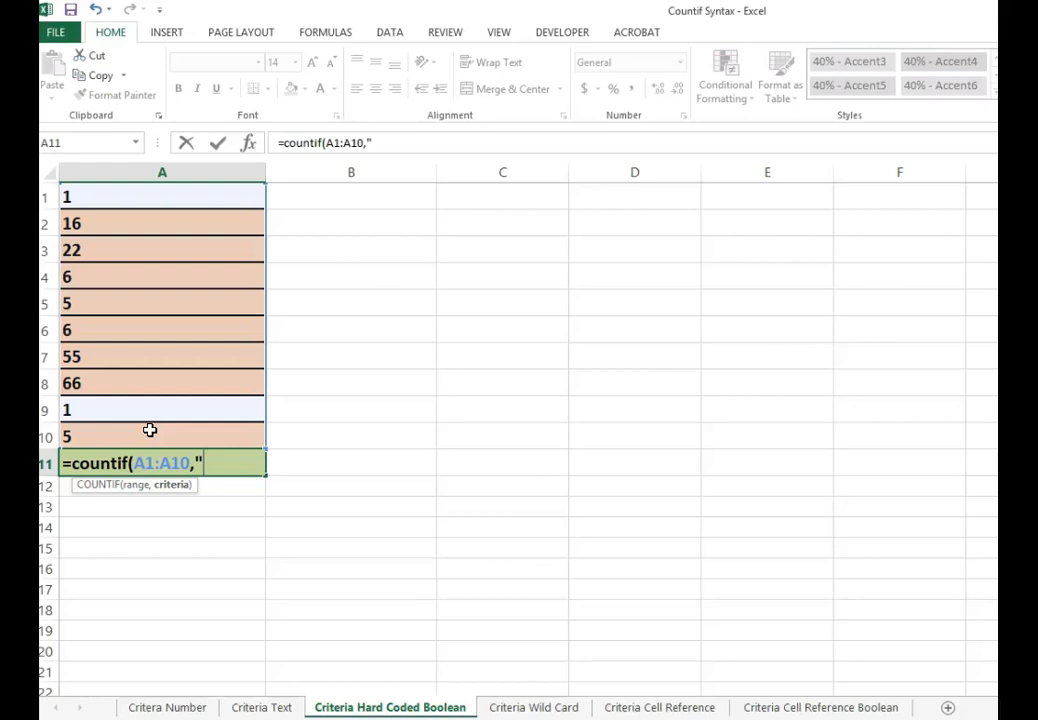
pyautogui.write('>=')
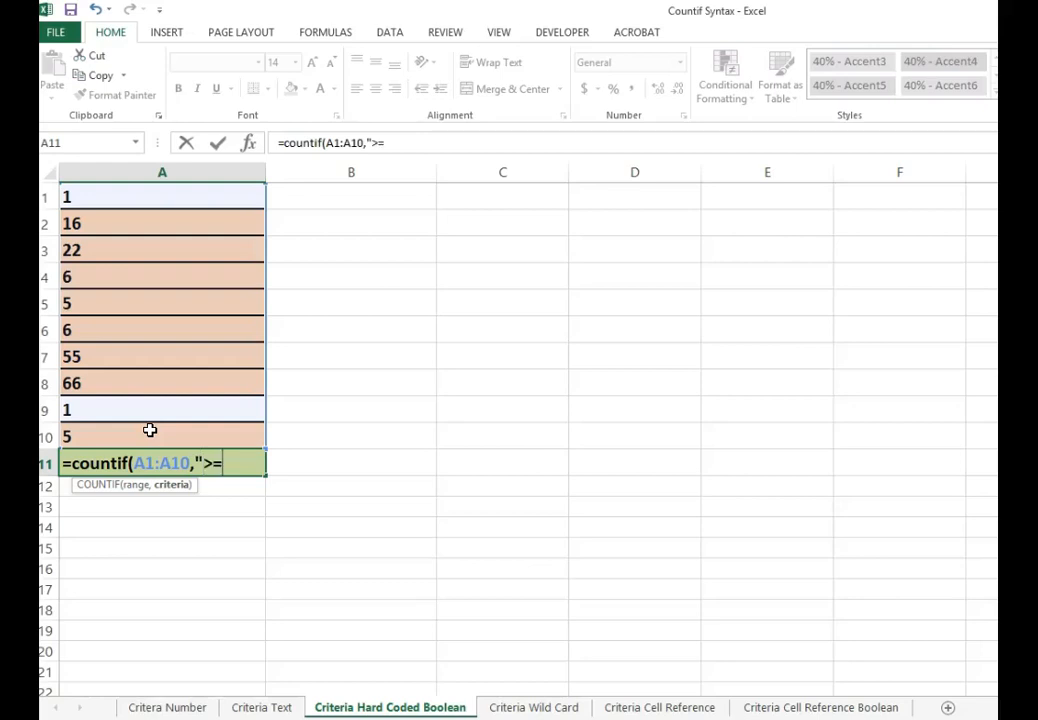
pyautogui.write('5')
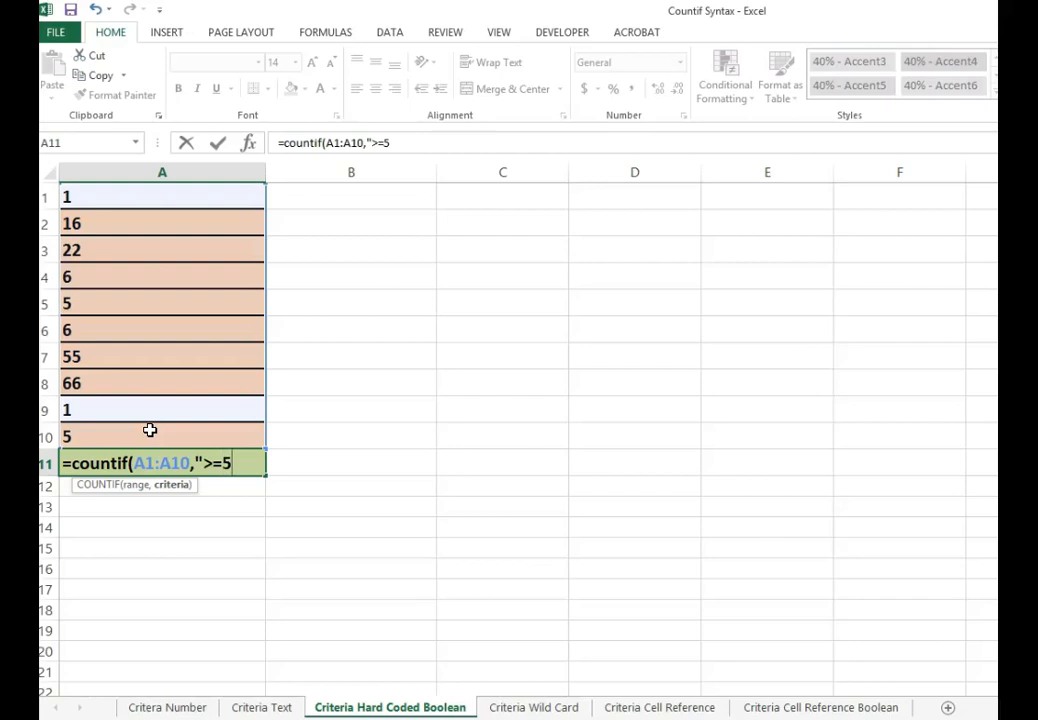
pyautogui.write('"')
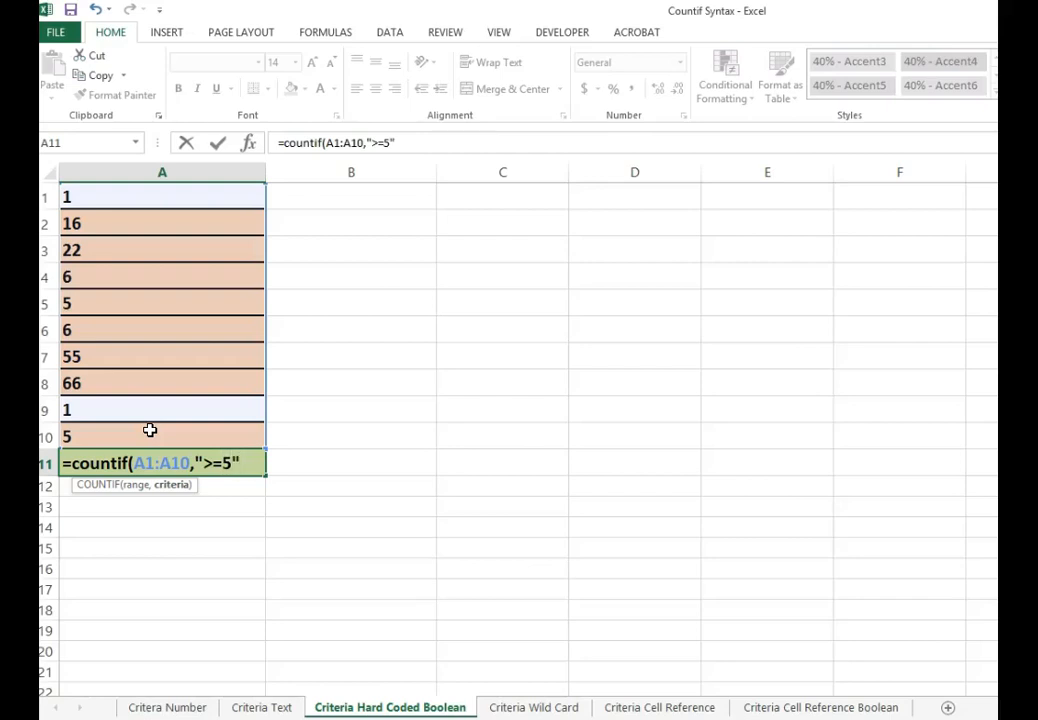
pyautogui.write(')')
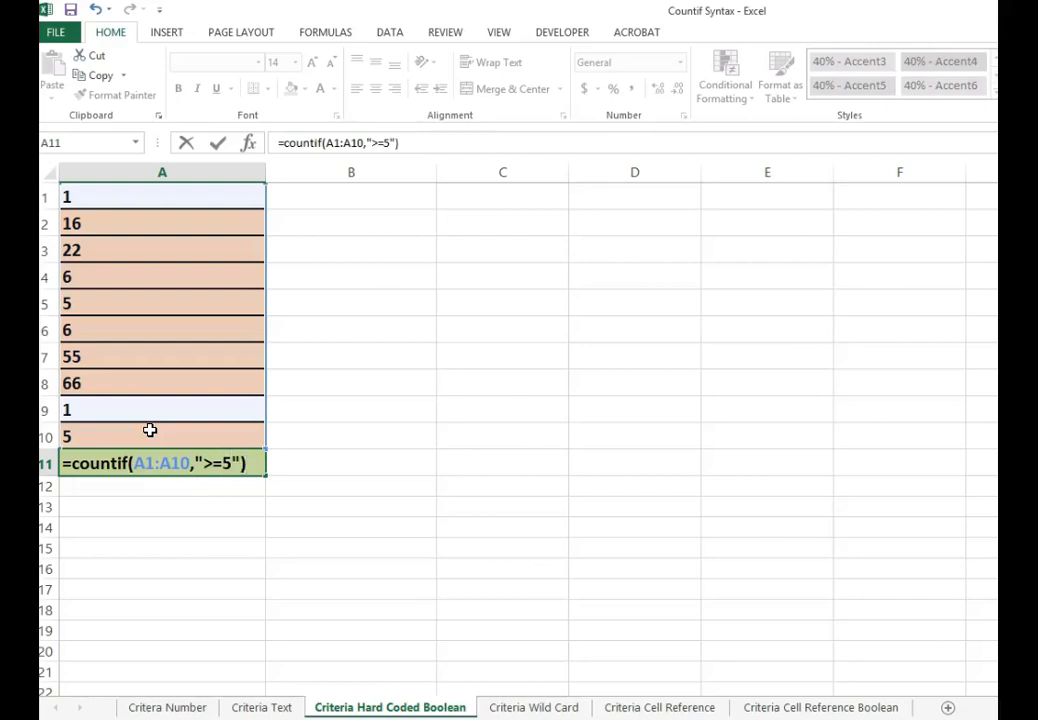
pyautogui.press('Enter')
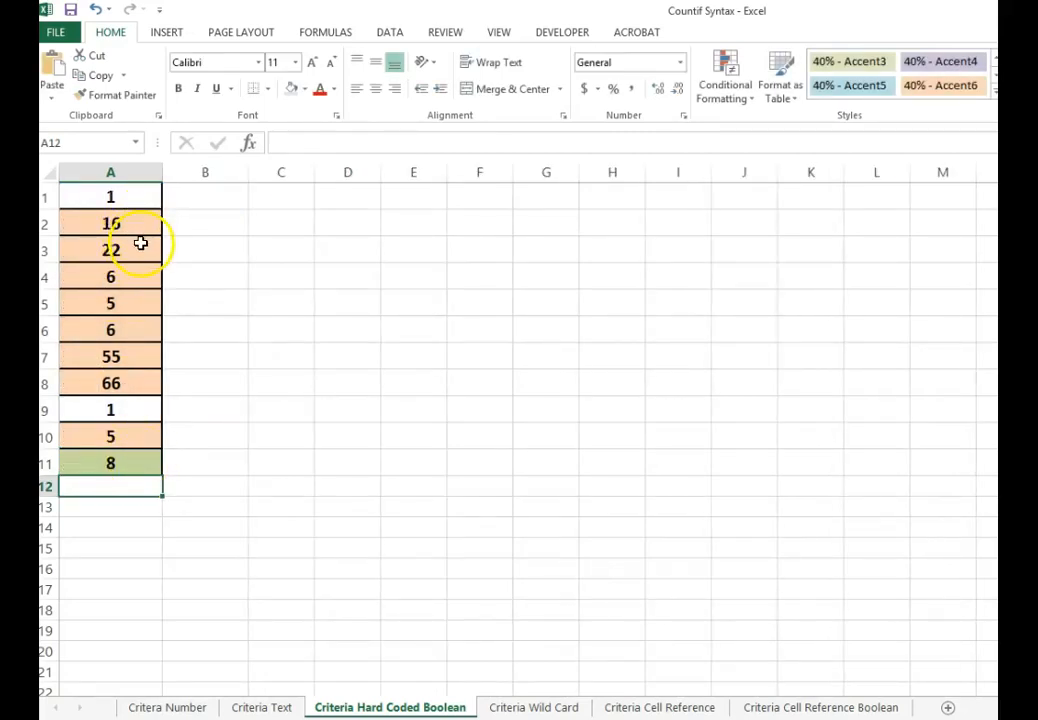
pyautogui.moveTo(138, 277)
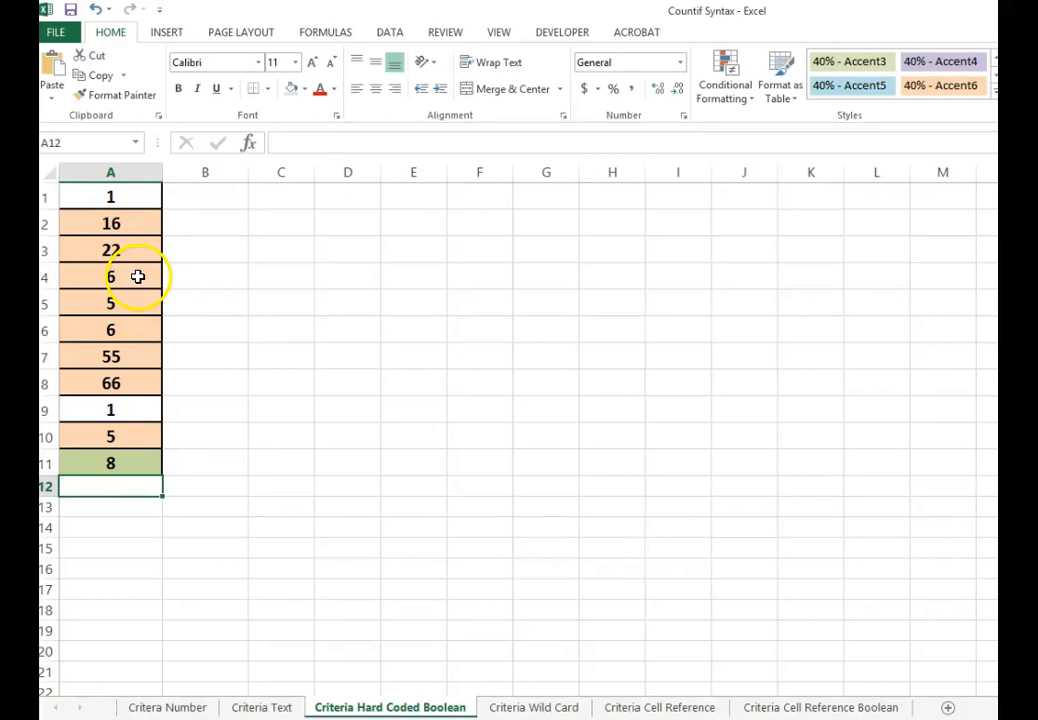
pyautogui.moveTo(140, 326)
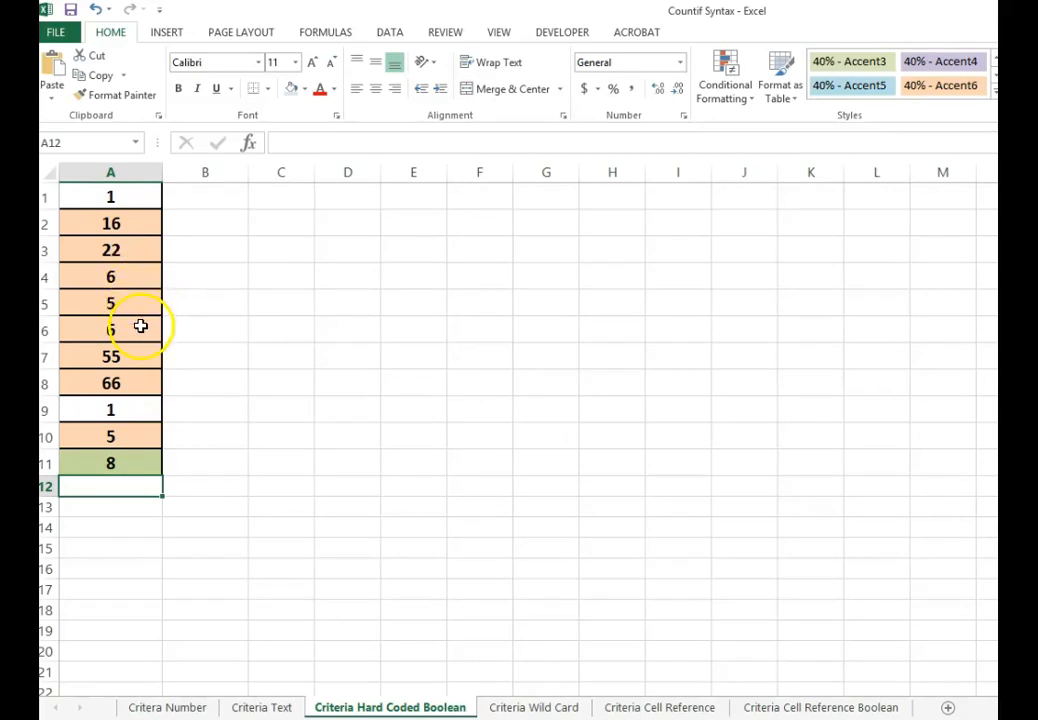
pyautogui.moveTo(143, 381)
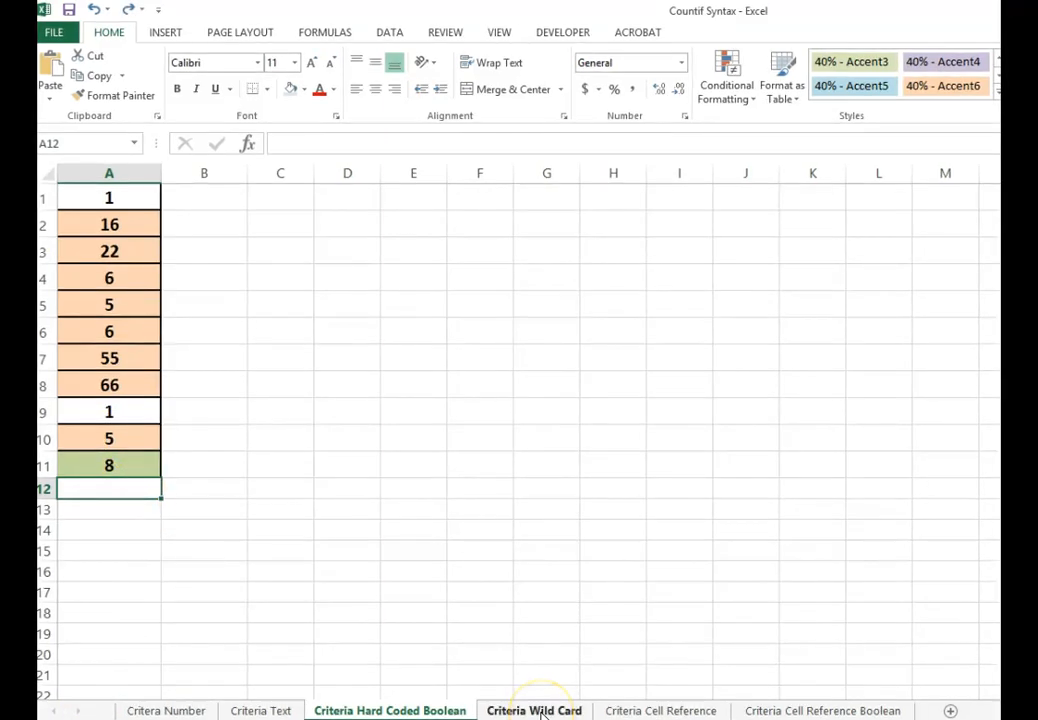
pyautogui.moveTo(542, 715)
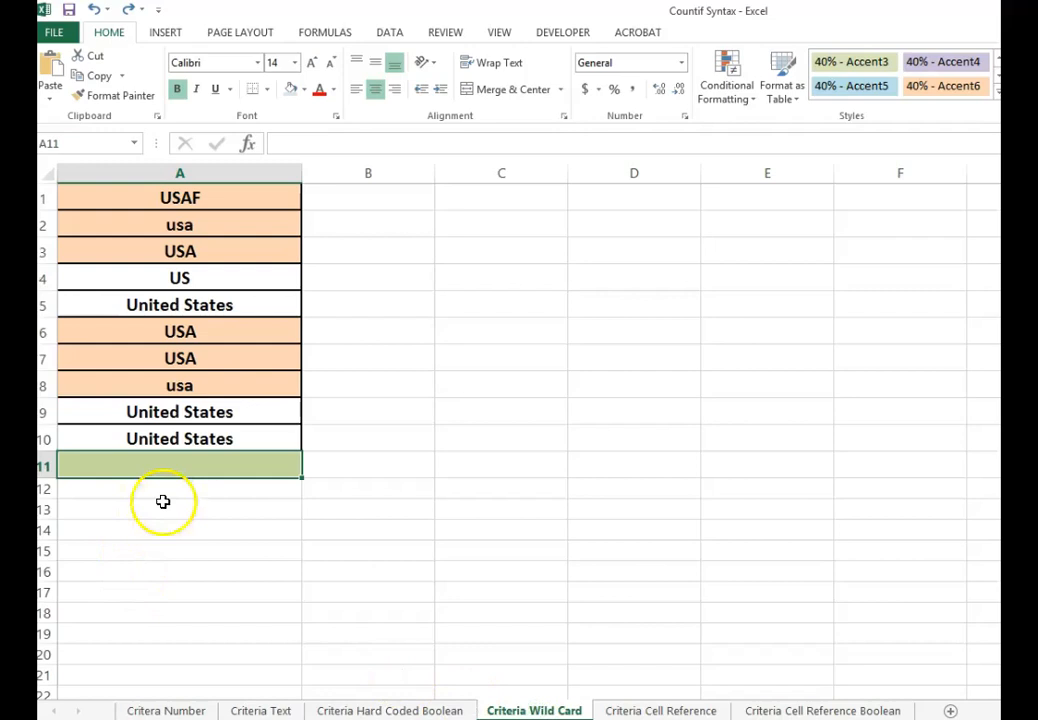
pyautogui.moveTo(763, 549)
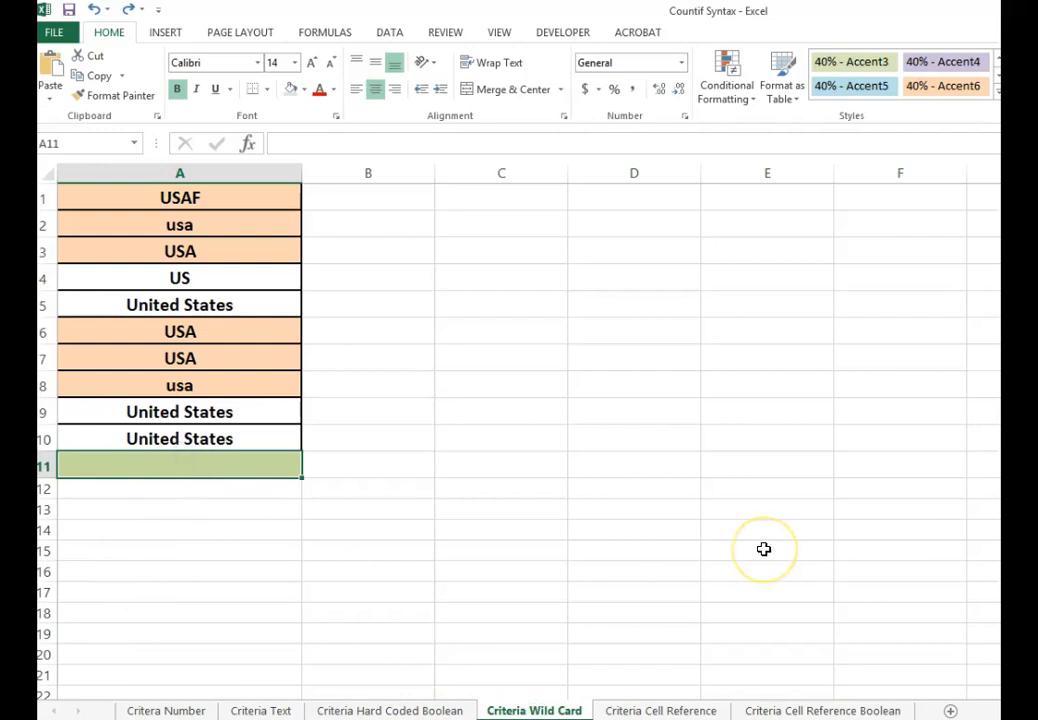
# - Enter the wildcard formula =COUNTIF(A1:A10,"USA*") in A11, returning 6
pyautogui.write('=countif')
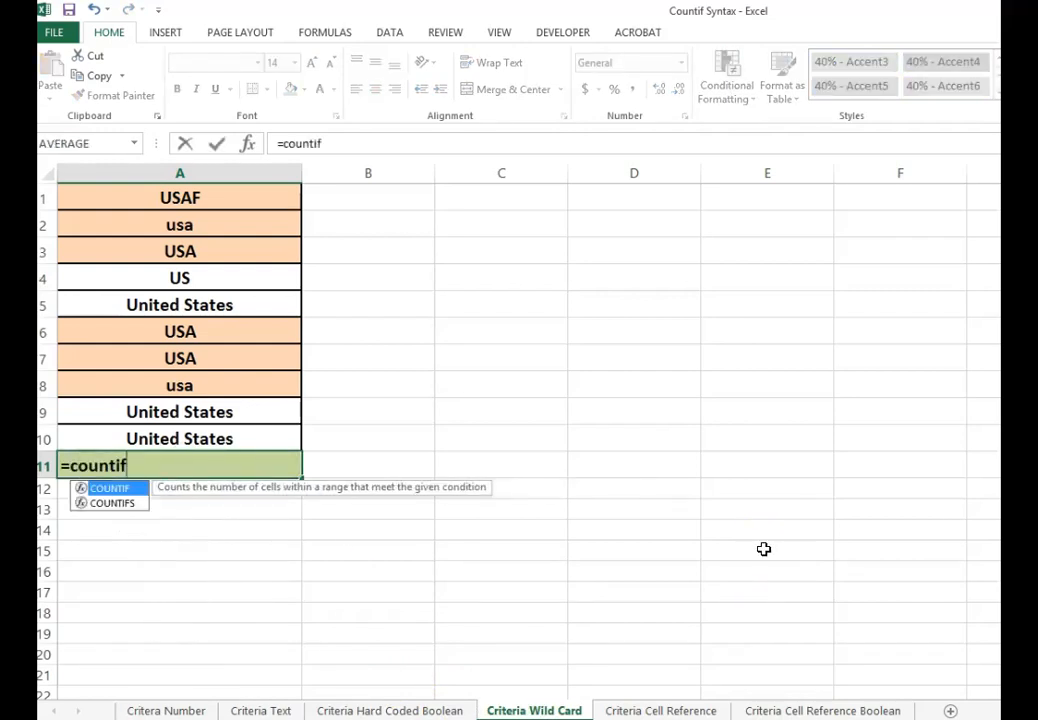
pyautogui.write('(A1:A10')
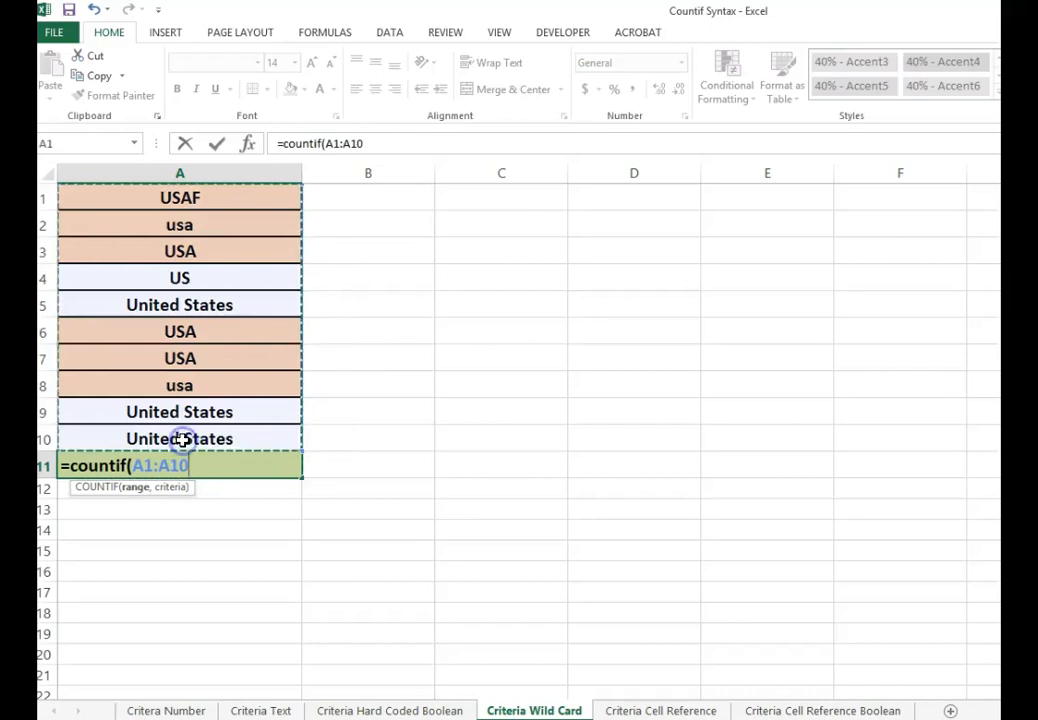
pyautogui.write(',')
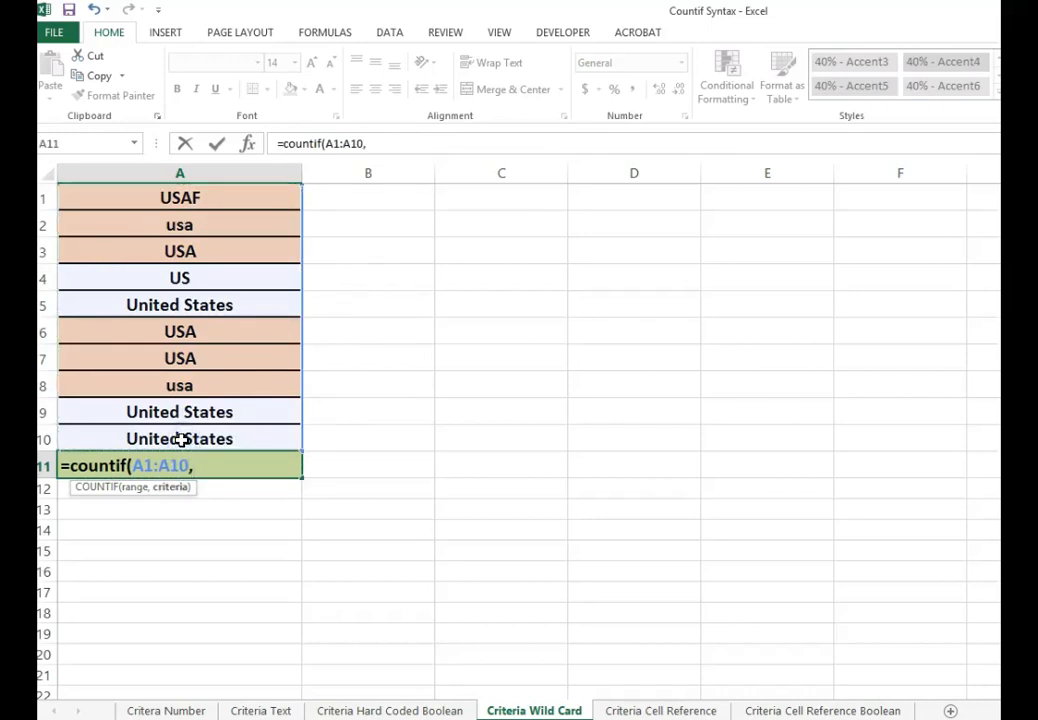
pyautogui.write('"USA')
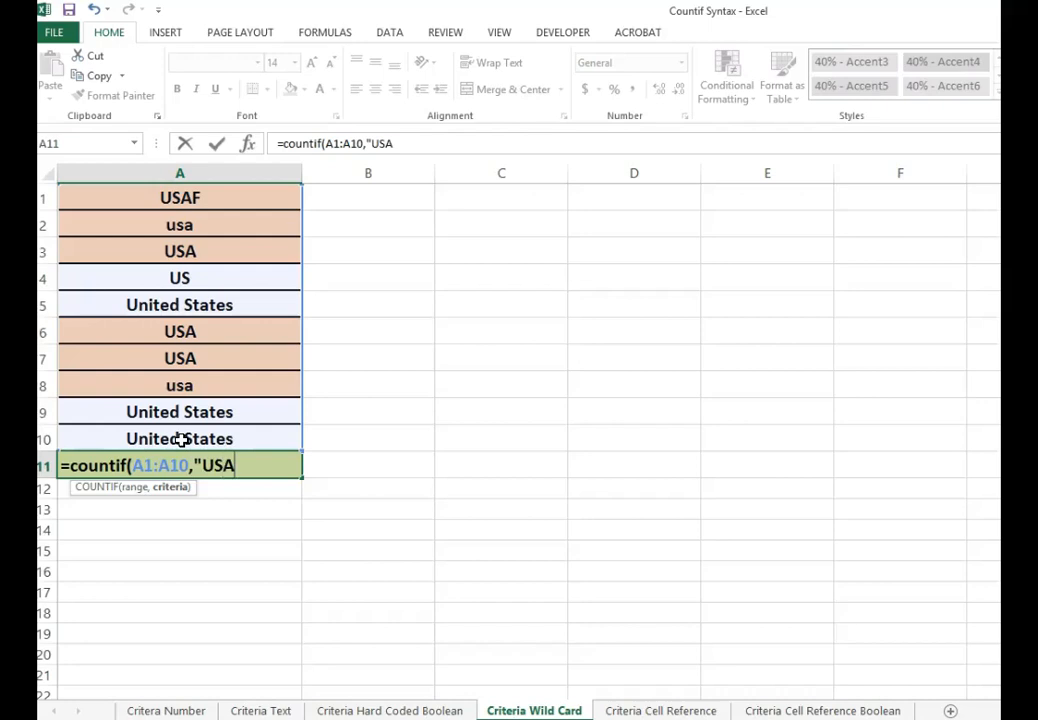
pyautogui.write('*')
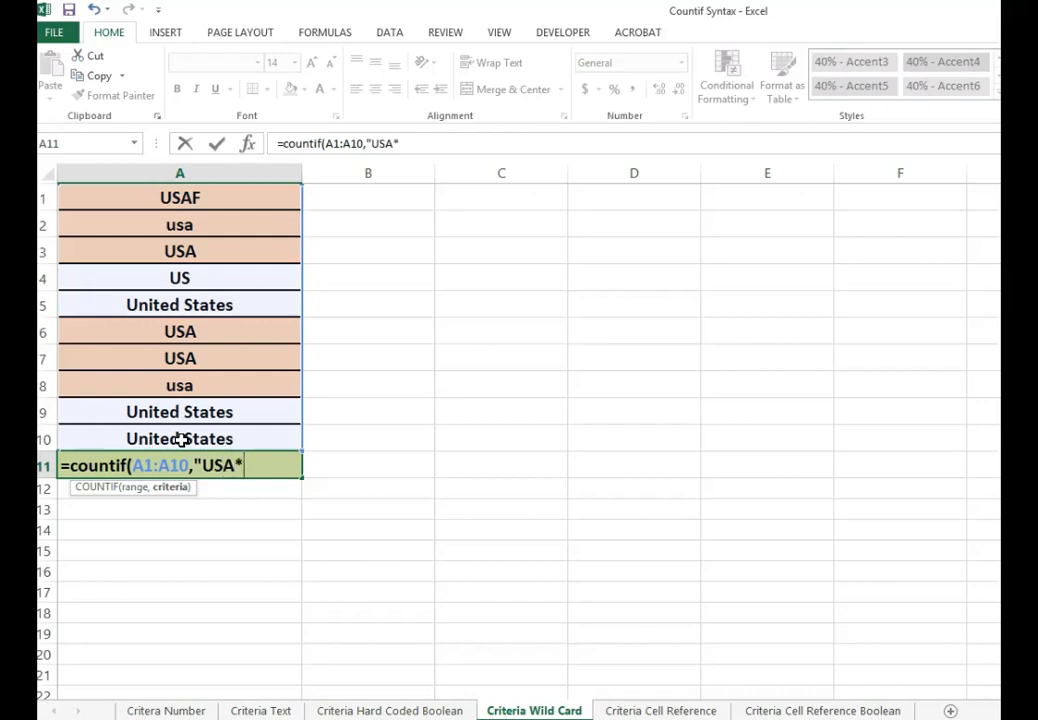
pyautogui.write('")')
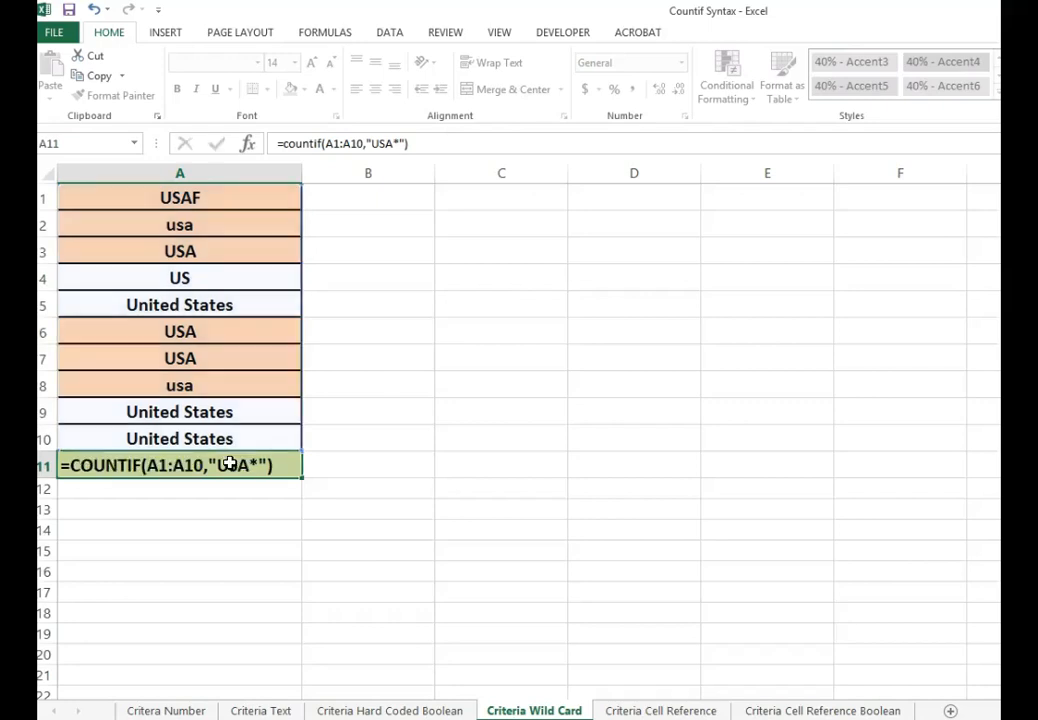
pyautogui.press('Enter')
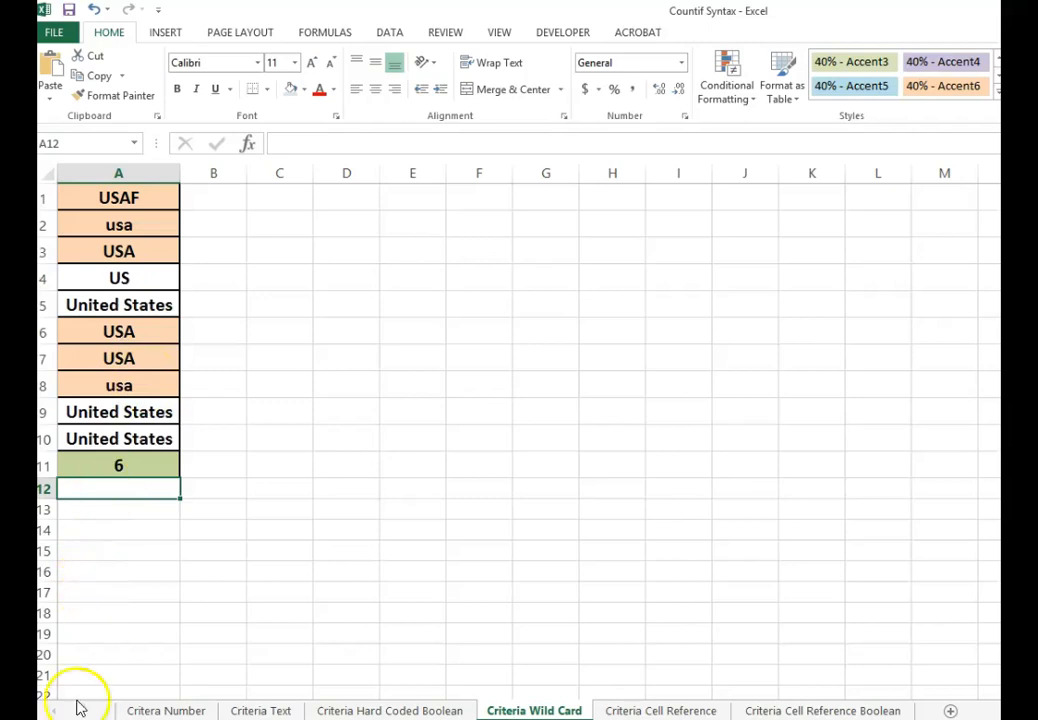
# - On Criteria Cell Reference, build =COUNTIF(B1:B10,A2) in B11, then go to the Boolean sheet
pyautogui.click(661, 710)
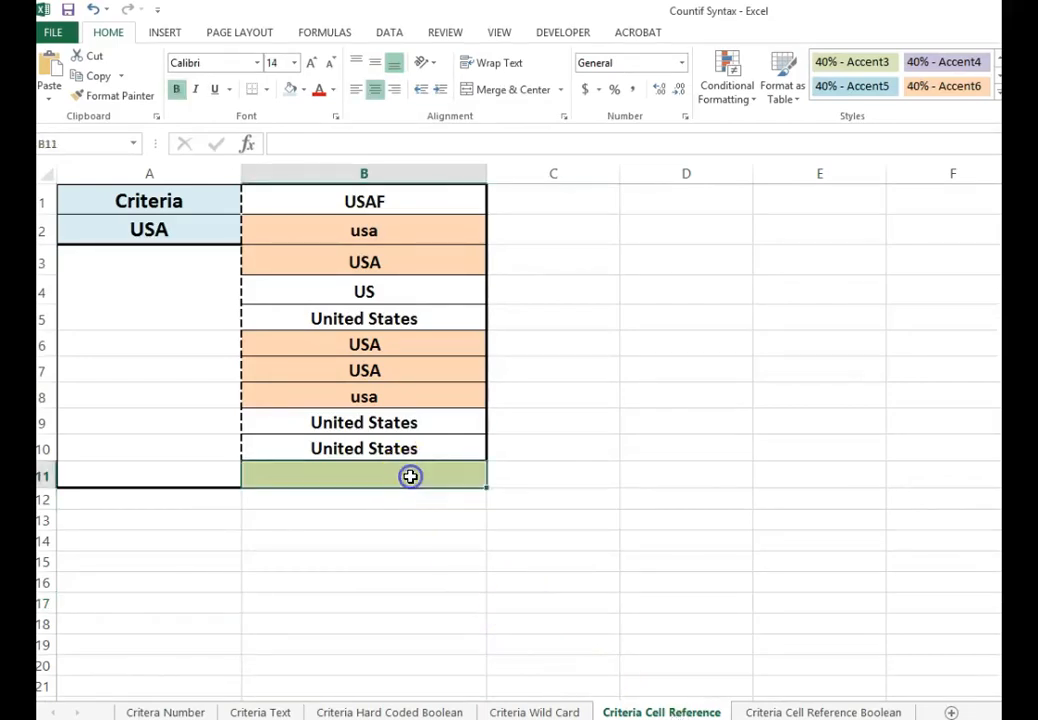
pyautogui.write('=cou')
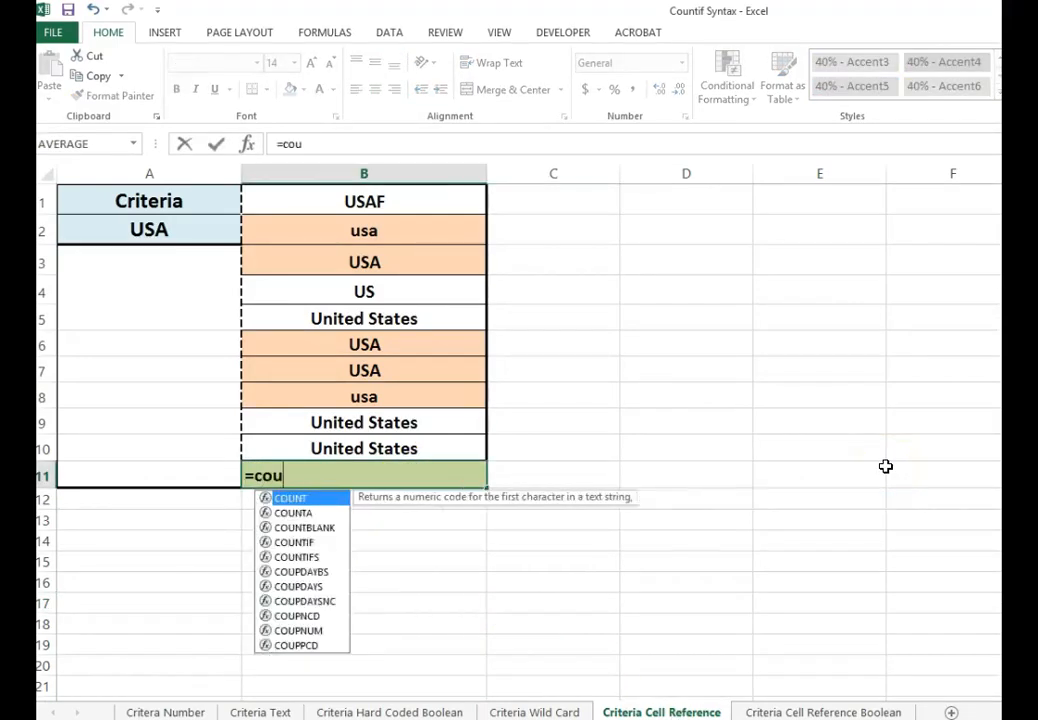
pyautogui.write('ntif')
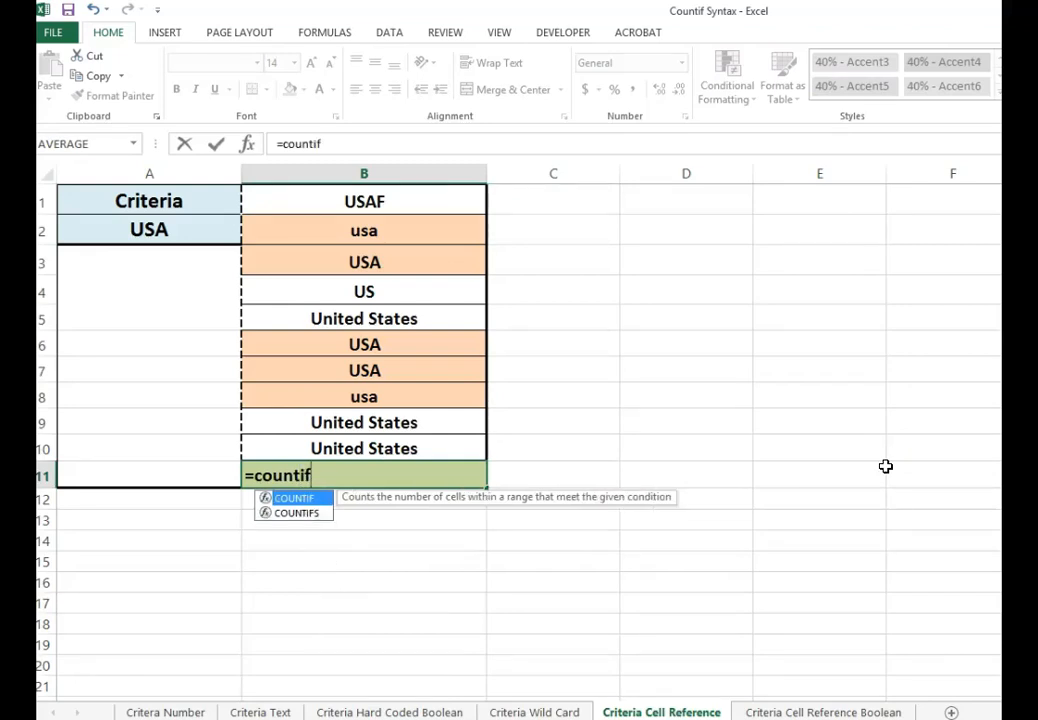
pyautogui.write('(')
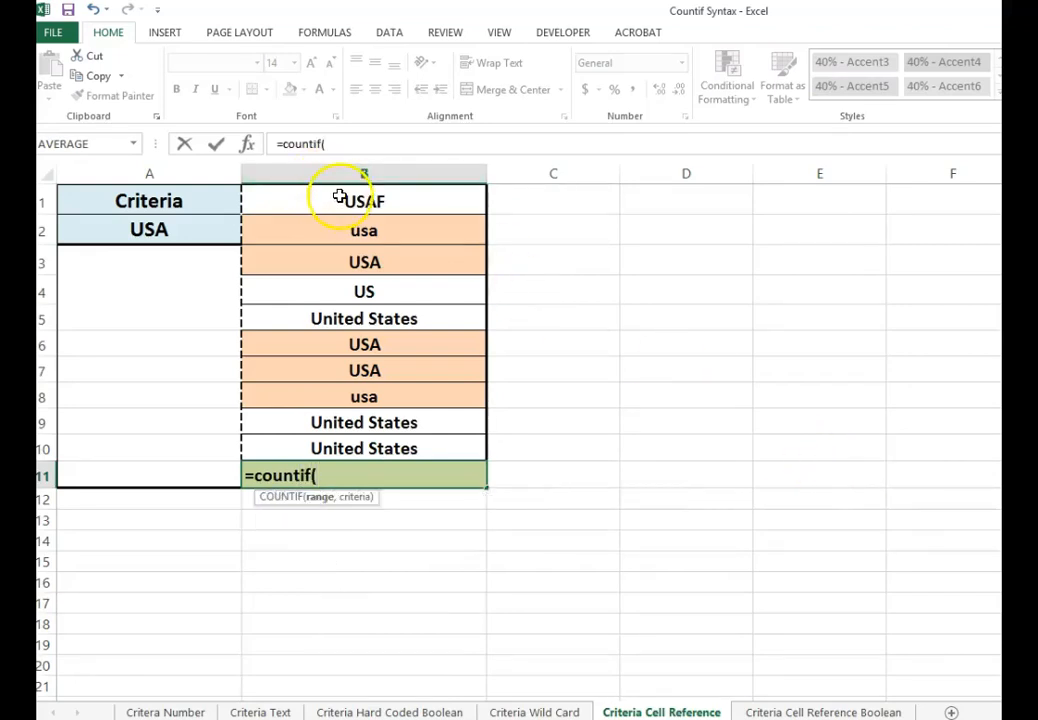
pyautogui.moveTo(363, 200); pyautogui.dragTo(363, 448)
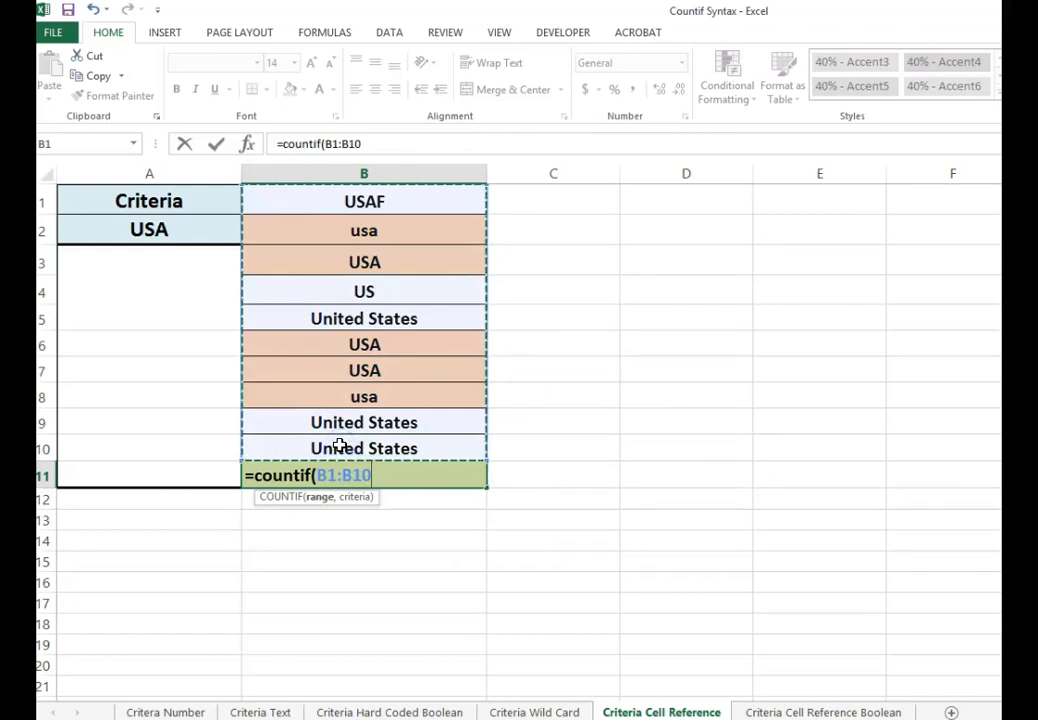
pyautogui.write(',')
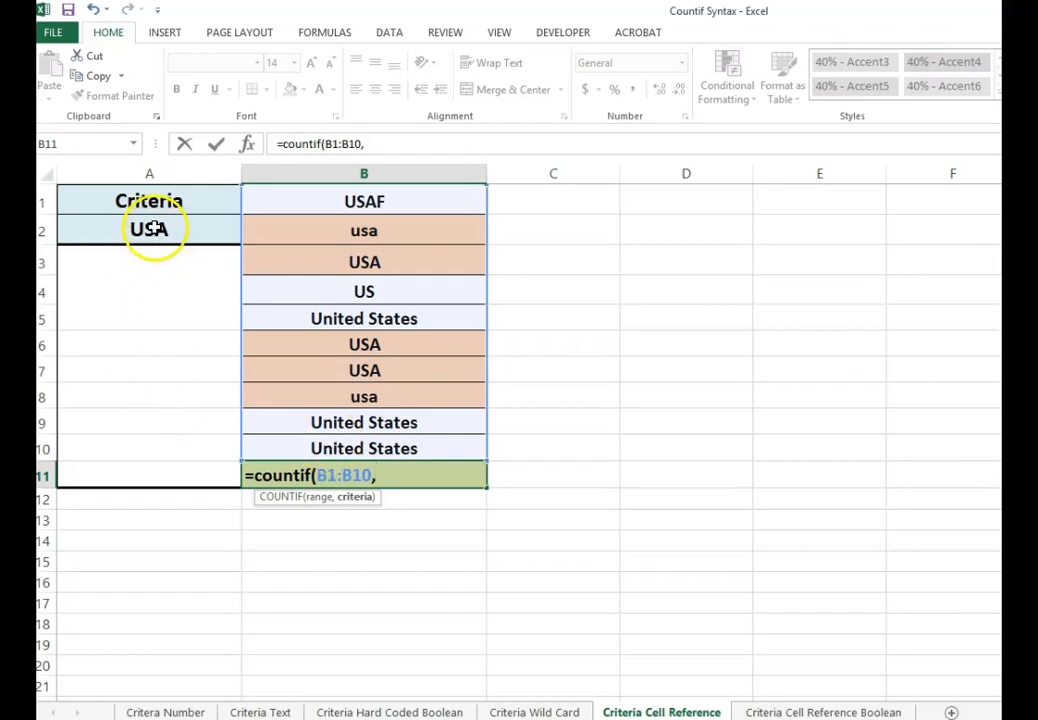
pyautogui.click(148, 228)
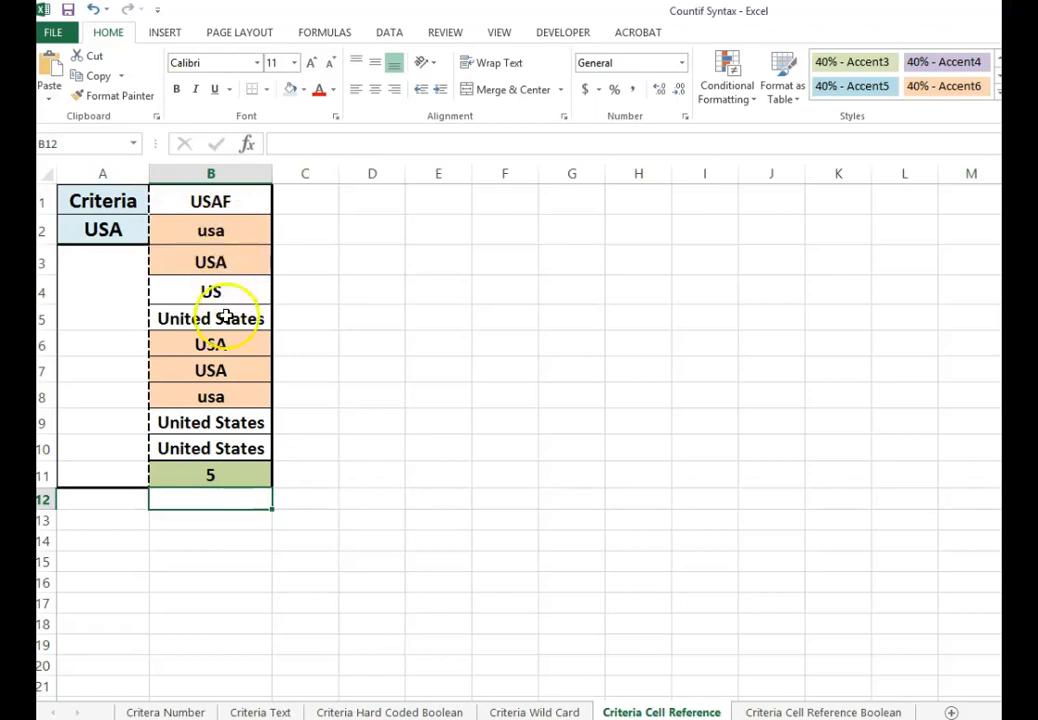
pyautogui.moveTo(238, 370)
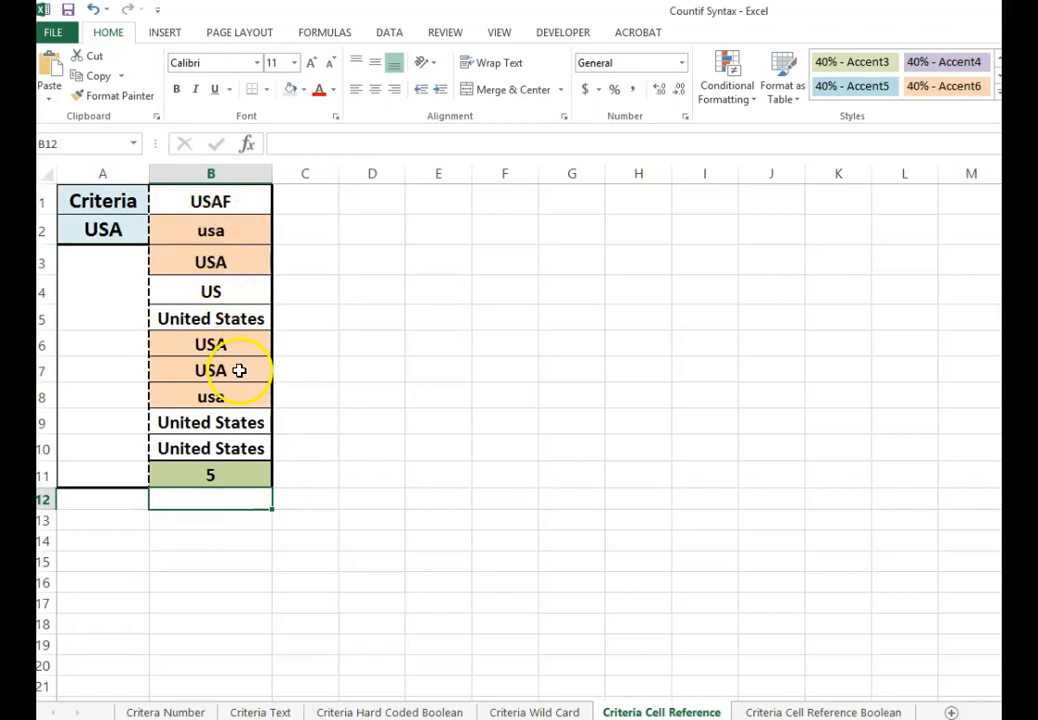
pyautogui.click(820, 712)
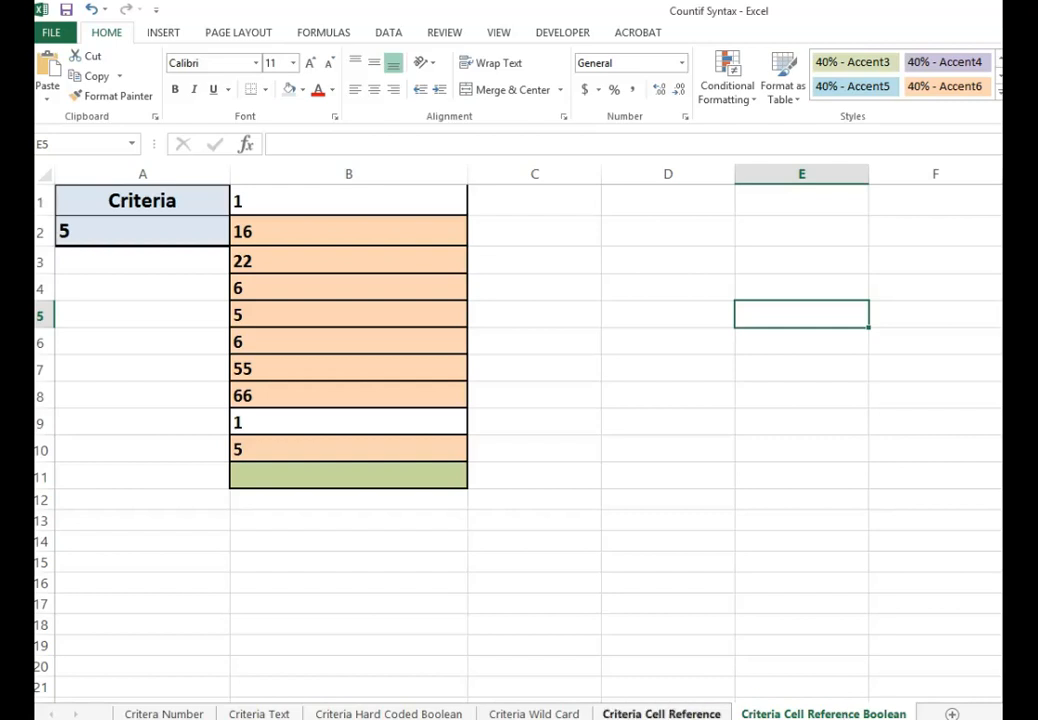
# - In B11, type =COUNTIF(B1:B10,">="&A2 to count values at least the criteria cell
pyautogui.click(348, 476)
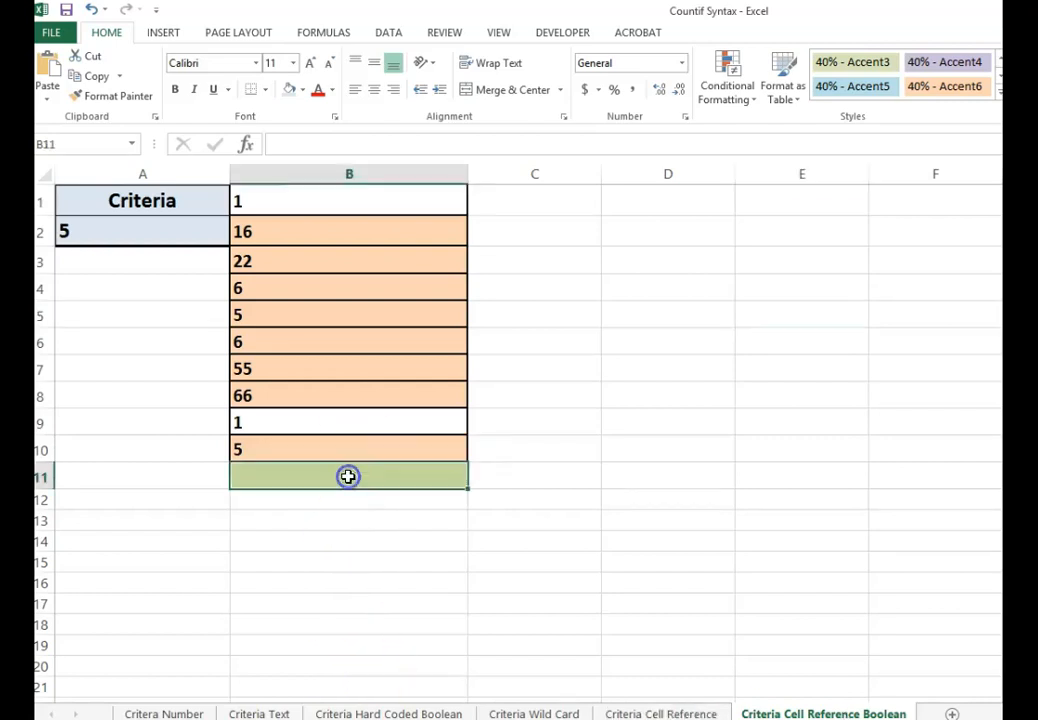
pyautogui.write('=countif')
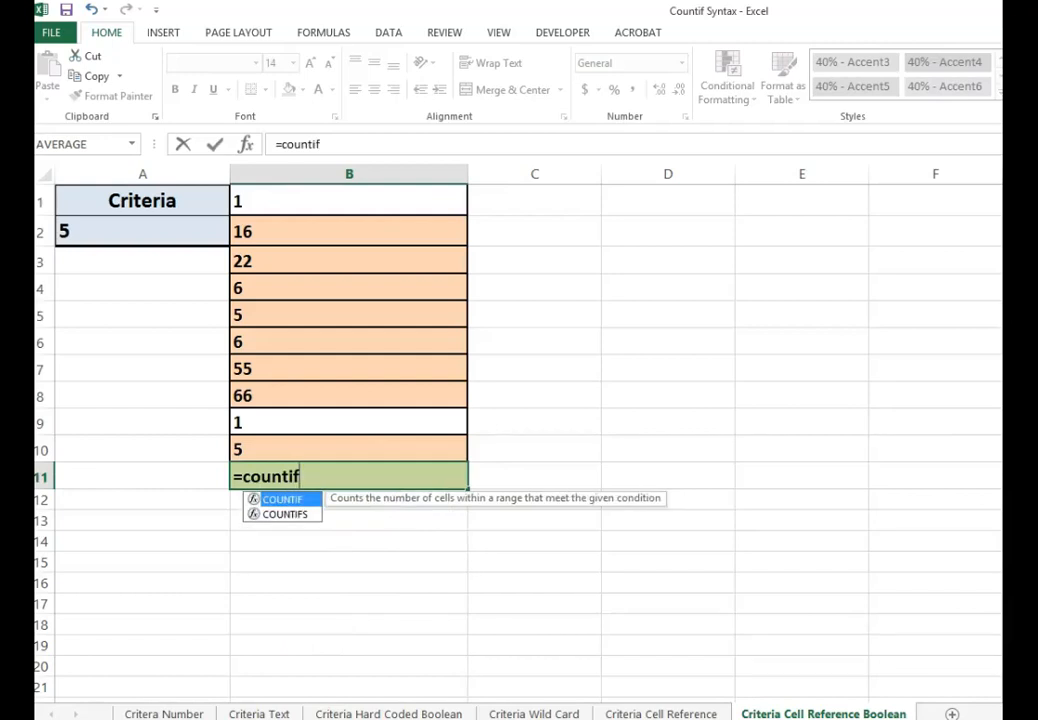
pyautogui.write('(B1:B10')
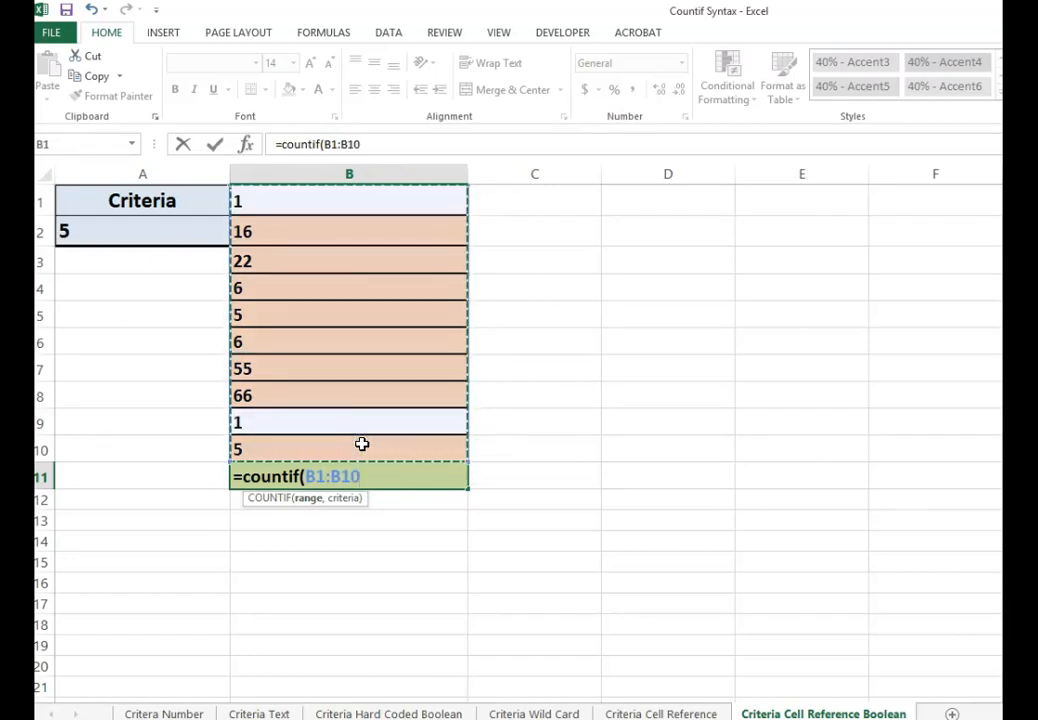
pyautogui.write(',')
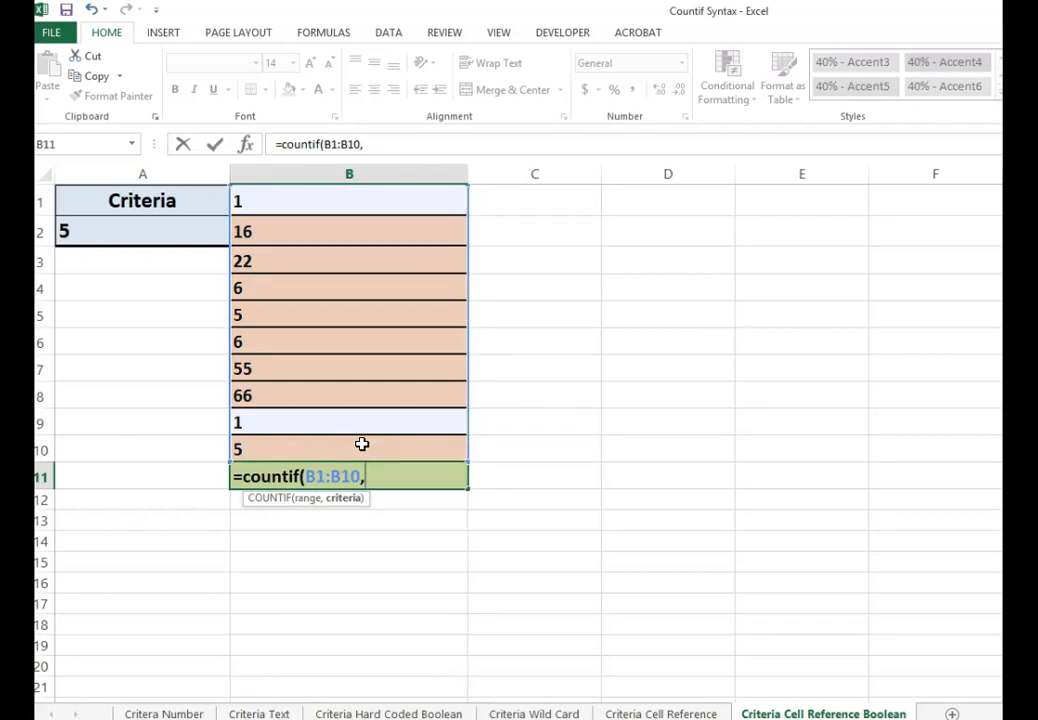
pyautogui.write('"')
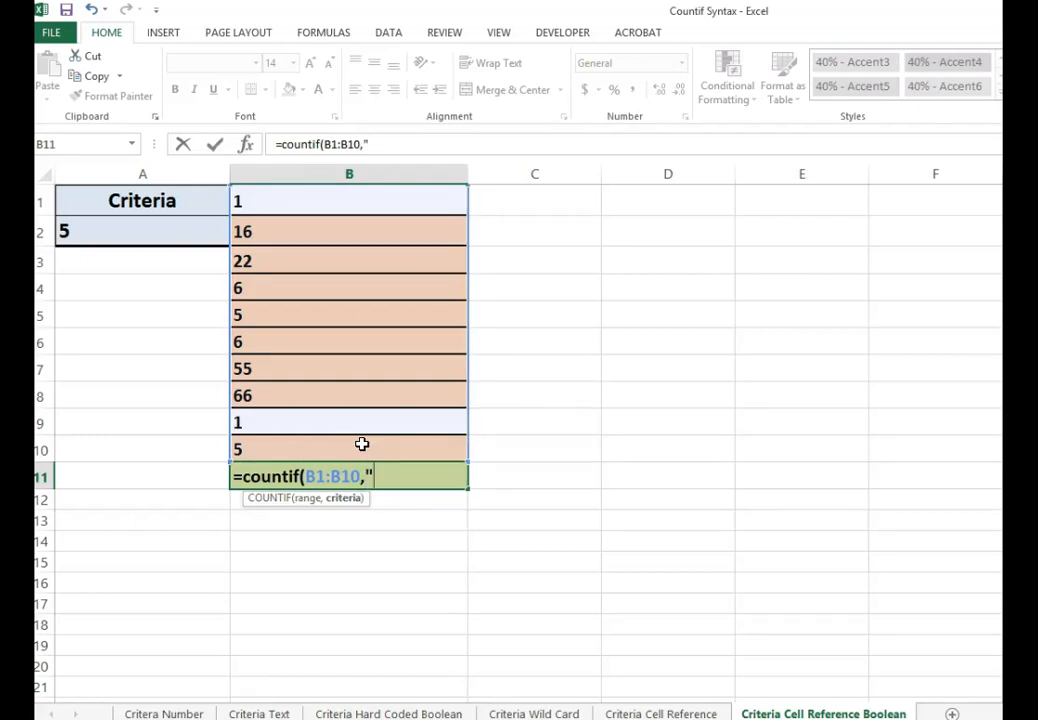
pyautogui.write('>')
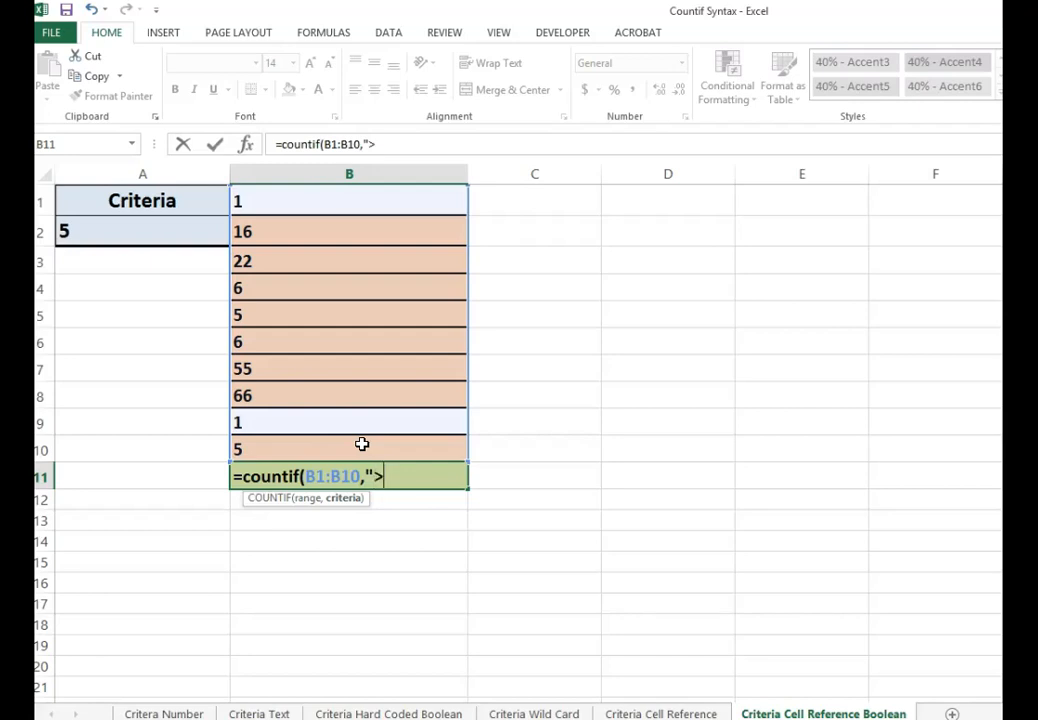
pyautogui.write('=')
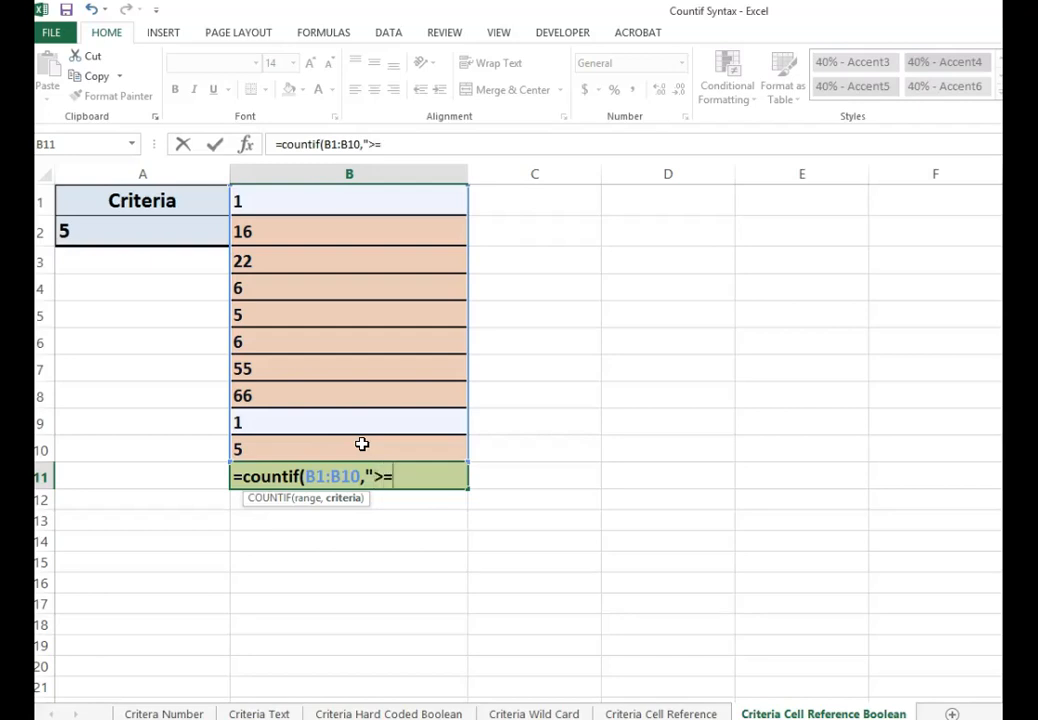
pyautogui.write('"')
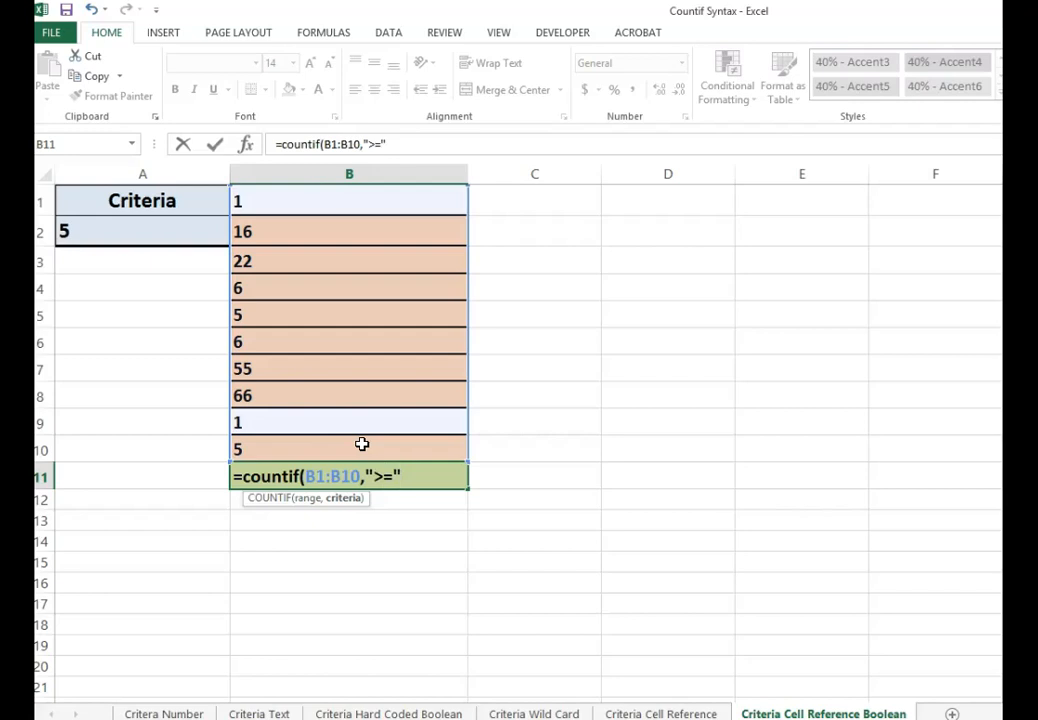
pyautogui.write('&')
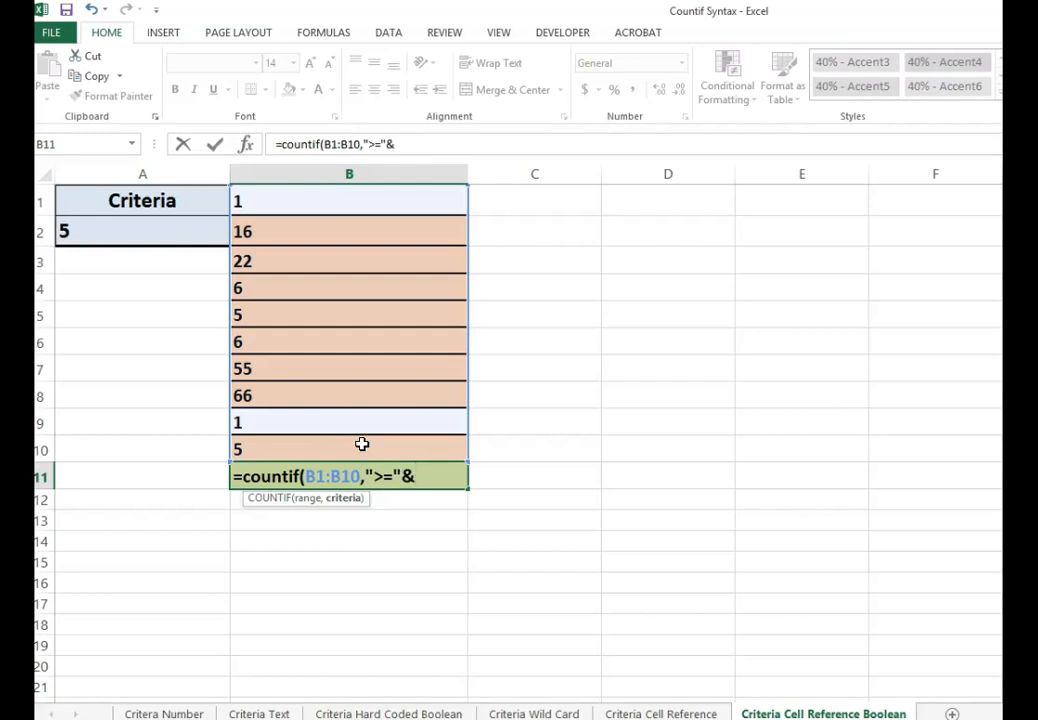
pyautogui.write('a')
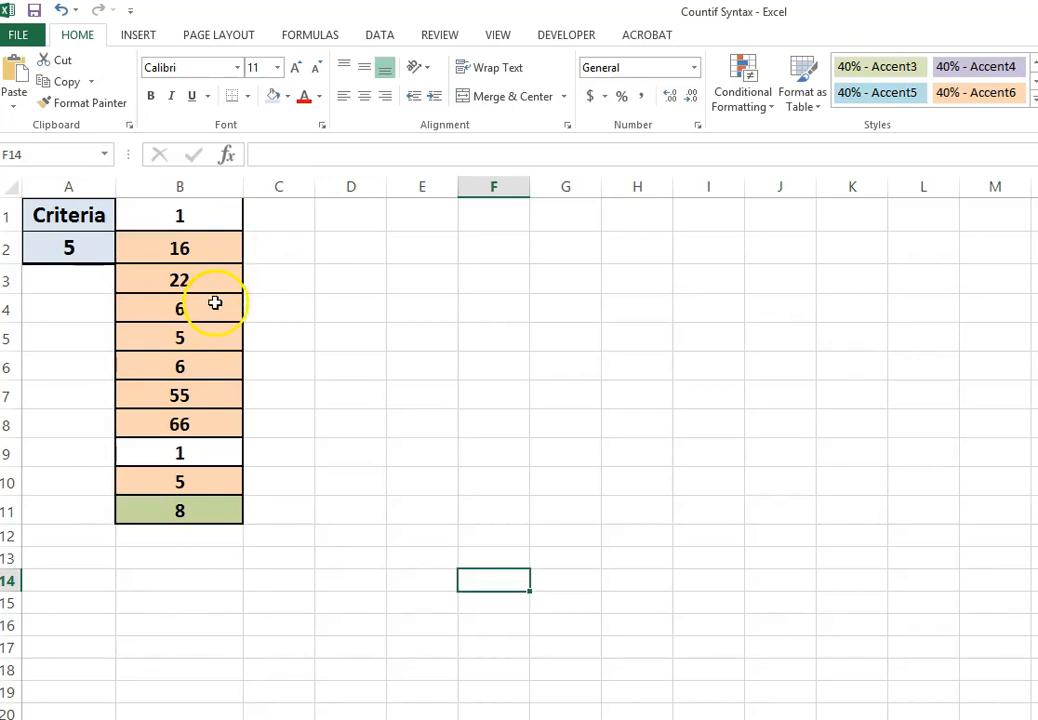
pyautogui.moveTo(223, 363)
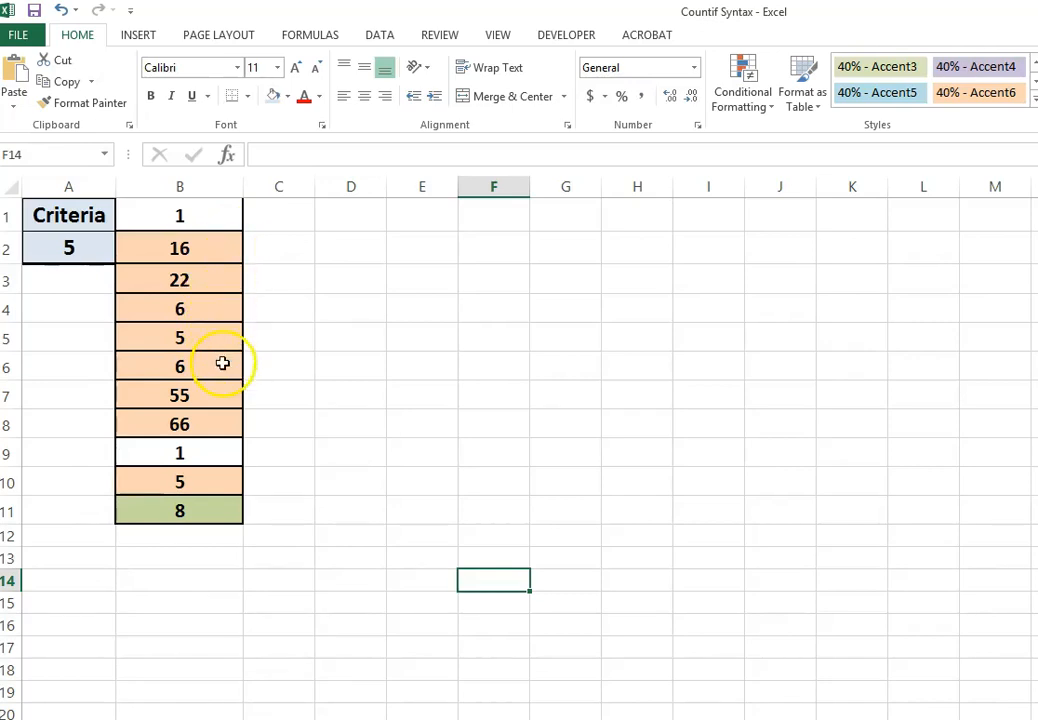
pyautogui.moveTo(219, 396)
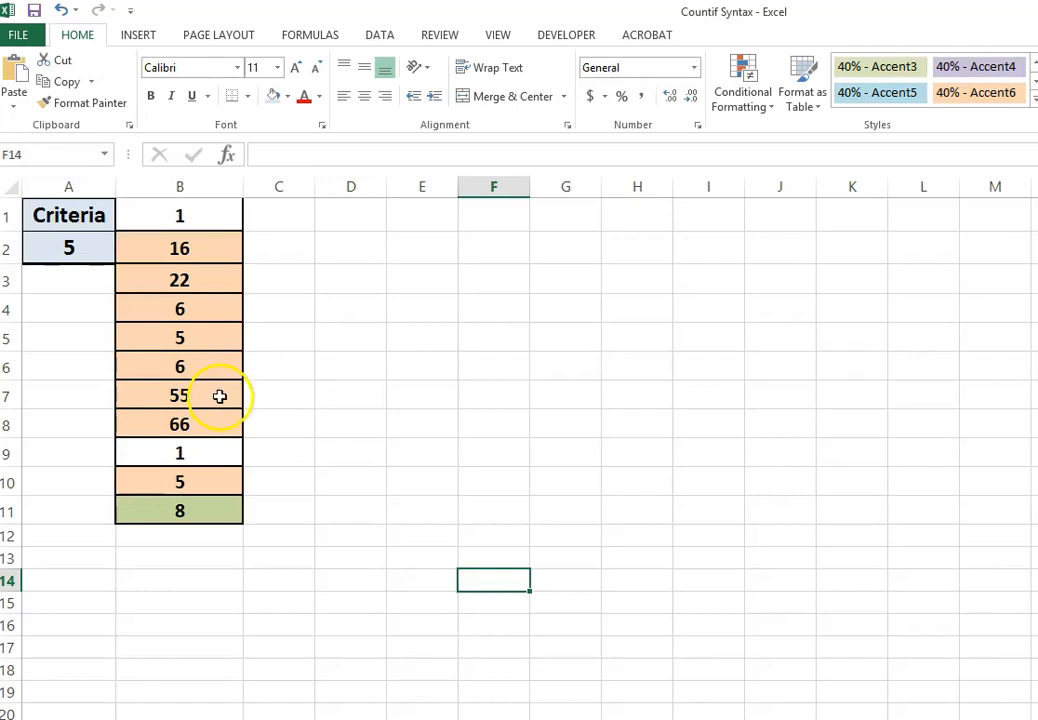